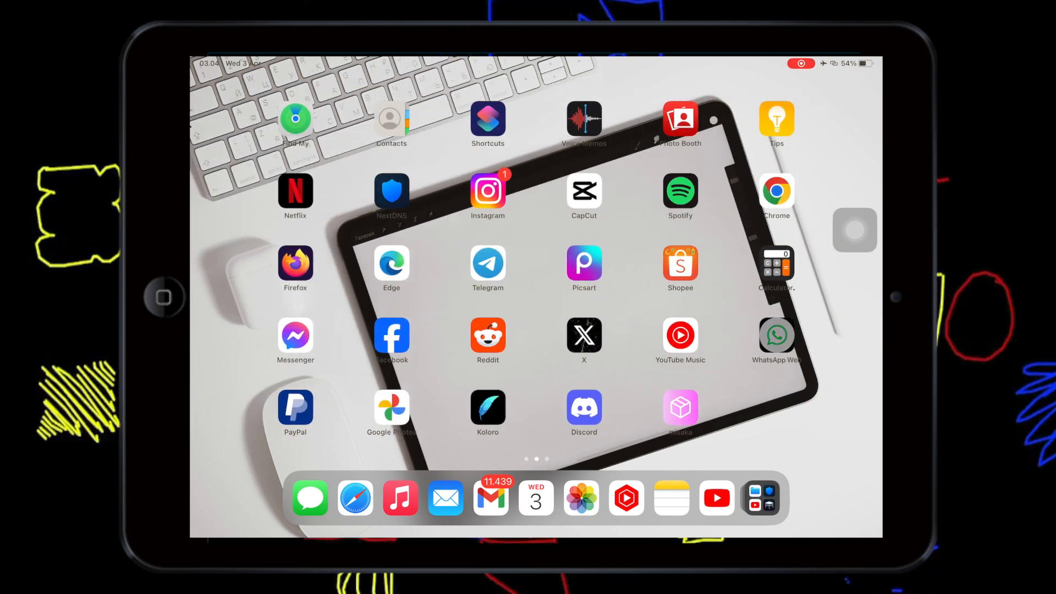
# Step: Launch Safari from the Dock and navigate to scarletinstall.bio.link
pyautogui.hscroll(-3)
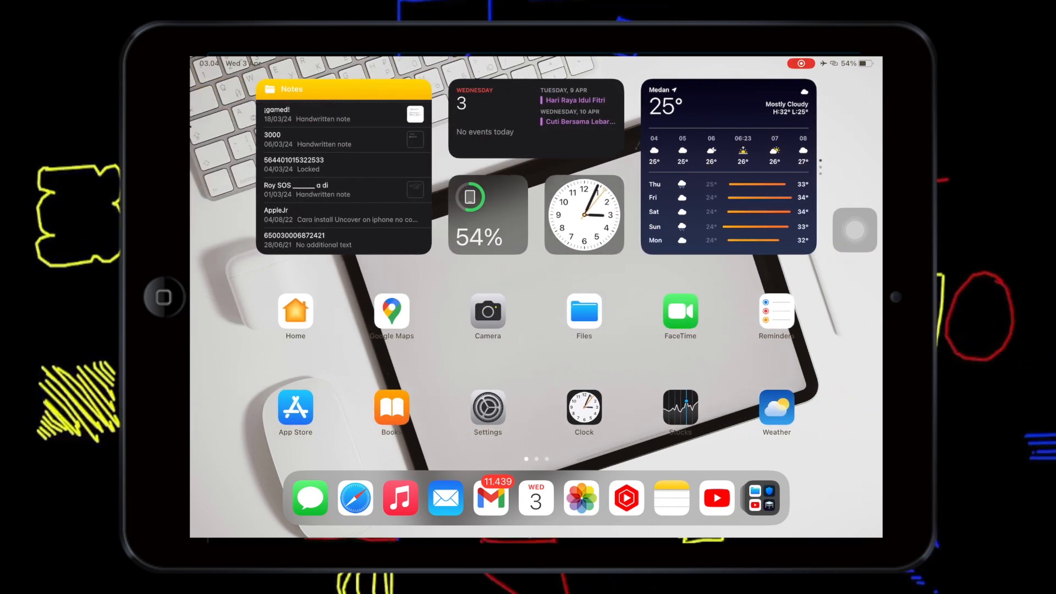
pyautogui.click(354, 498)
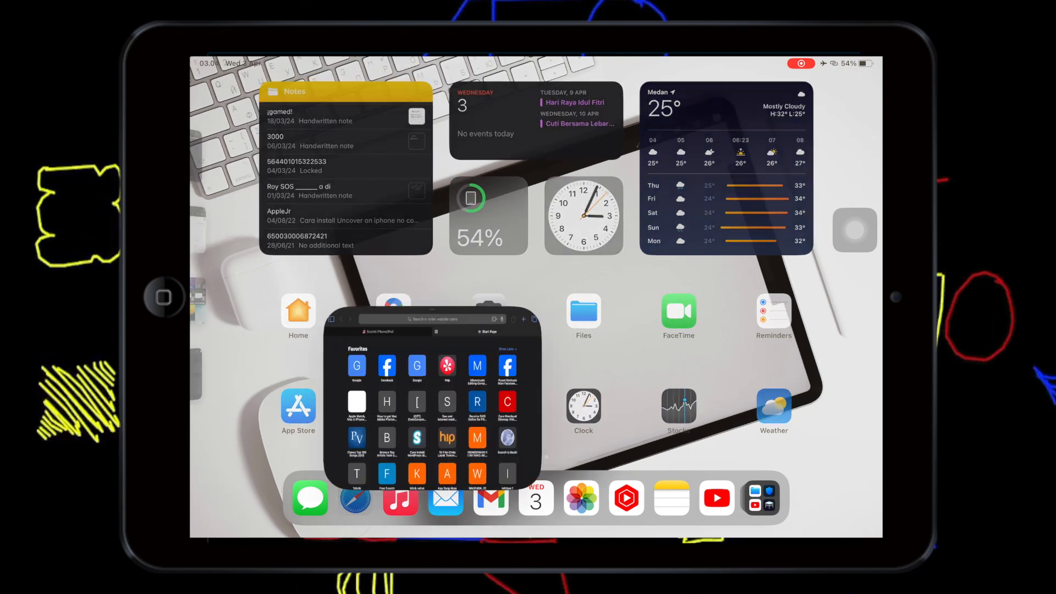
pyautogui.click(431, 319)
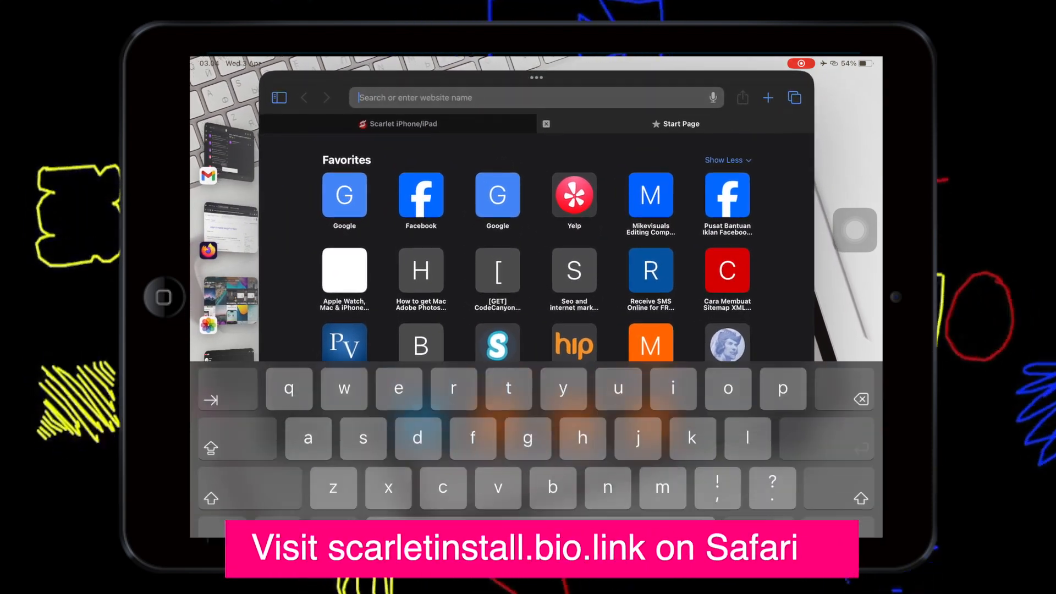
pyautogui.write('scarletinstall.bio.link')
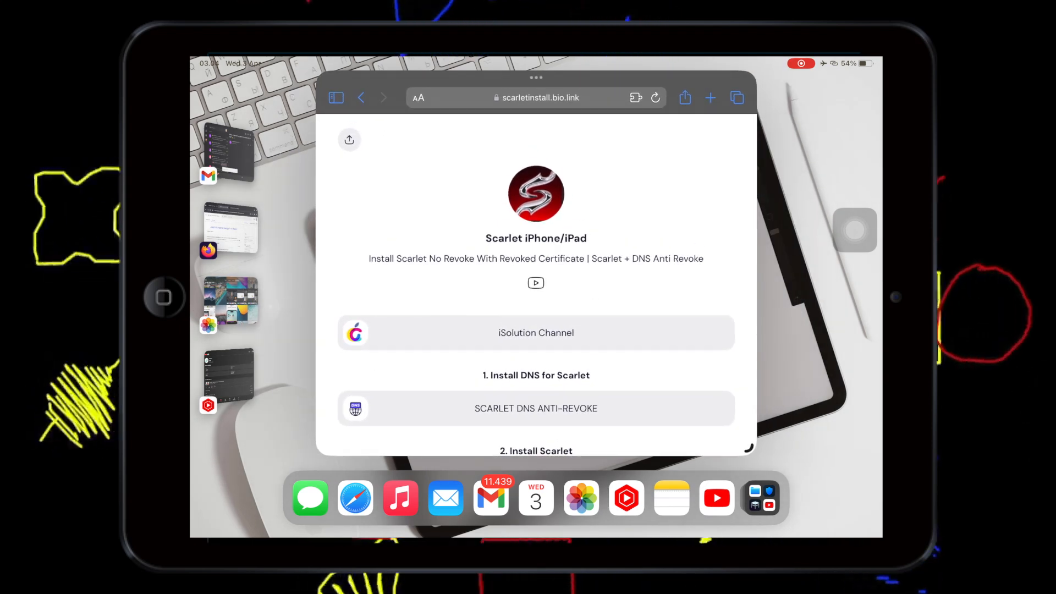
# Step: Download the Scarlet DNS anti-revoke profile, allowing it and dismissing the Profile Downloaded notice
pyautogui.scroll(-3)
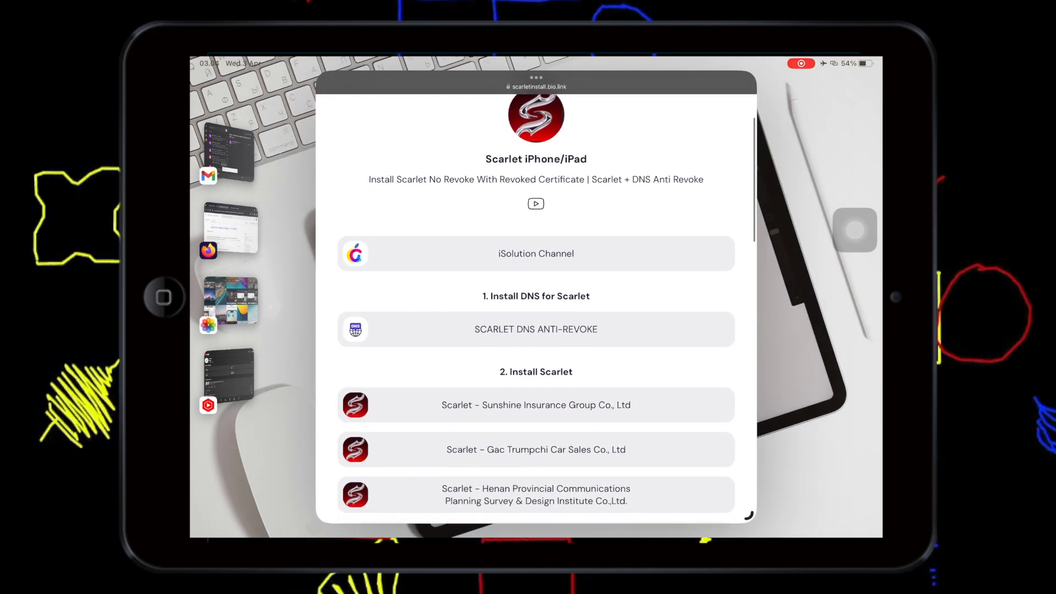
pyautogui.scroll(3)
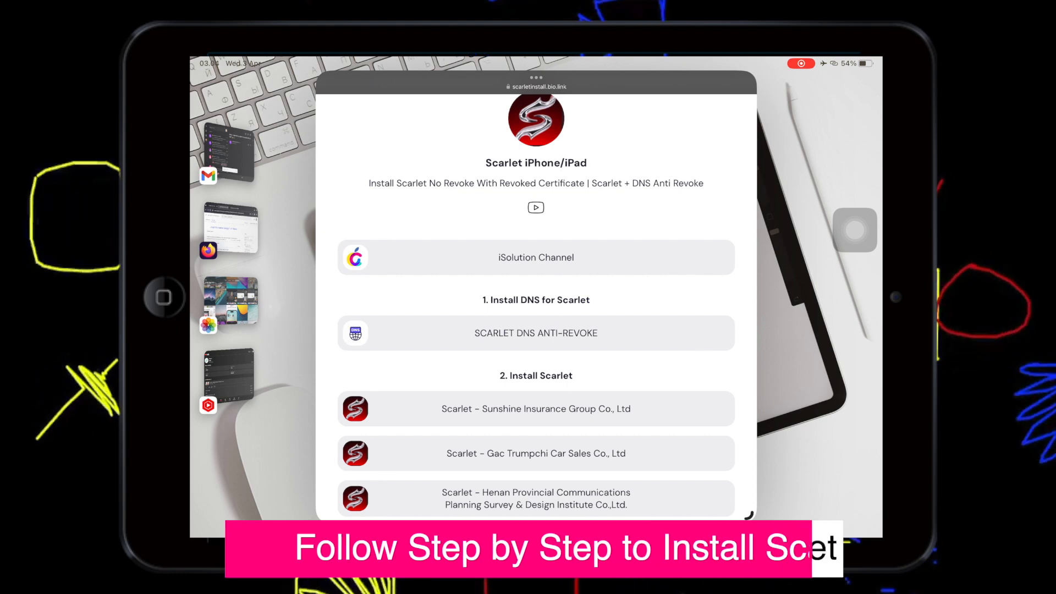
pyautogui.doubleClick(503, 299)
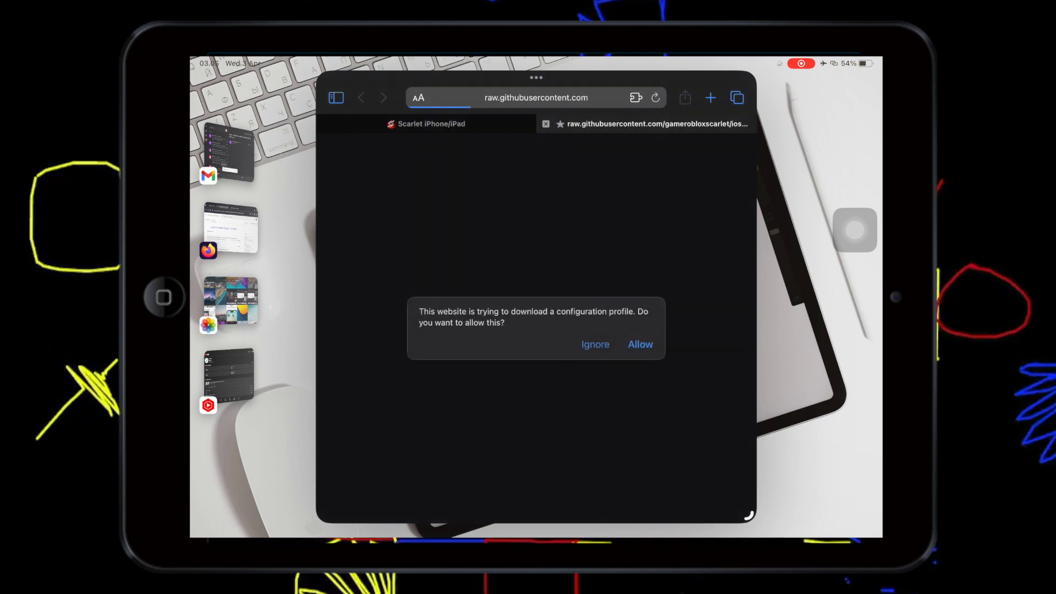
pyautogui.click(638, 345)
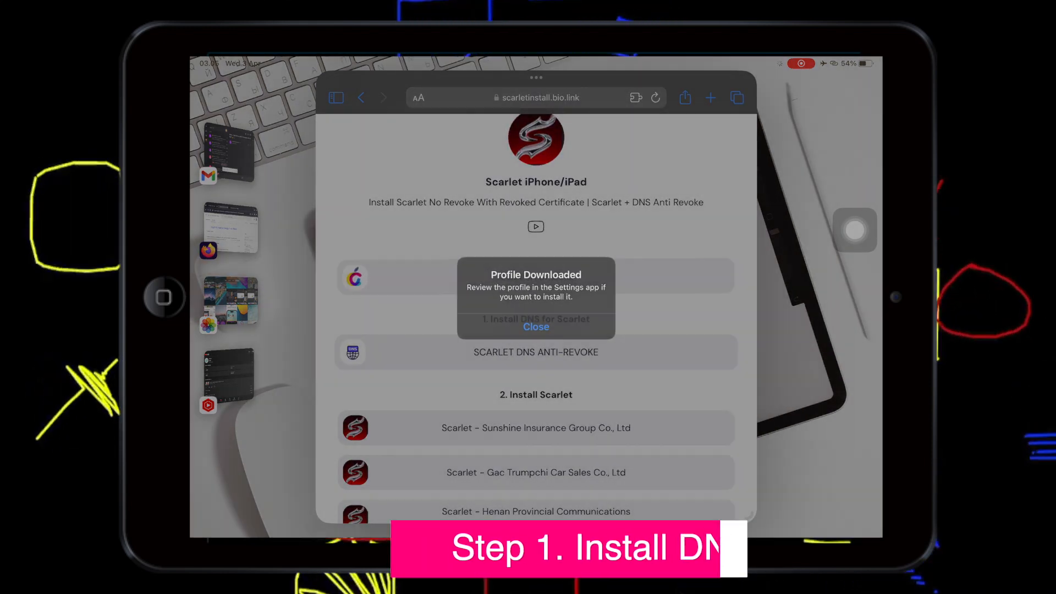
pyautogui.click(535, 328)
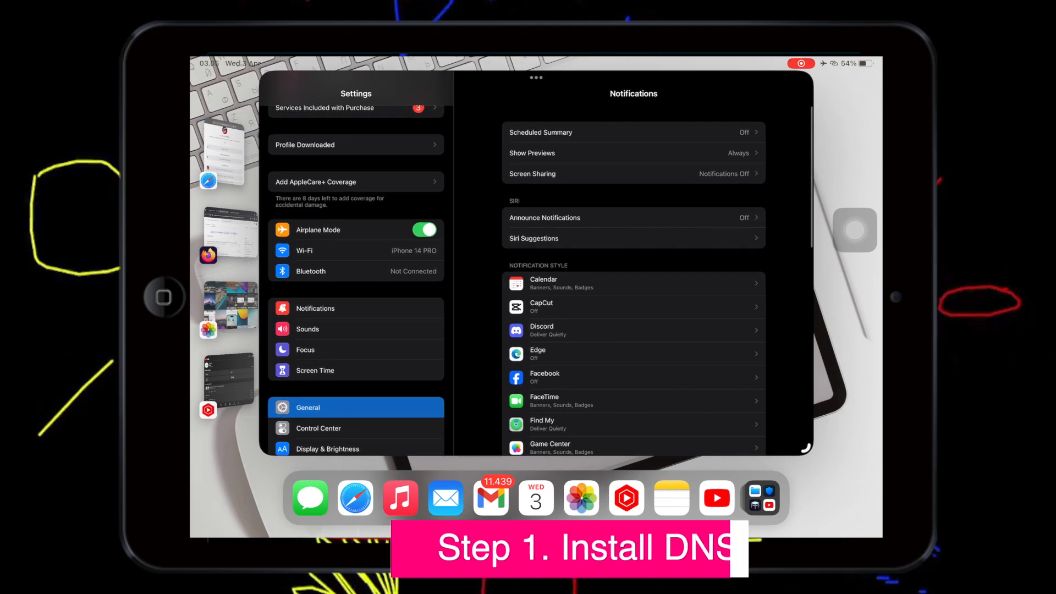
# Step: Install the scarletDNS profile through the Install and warning prompts, then return to the Scarlet page
pyautogui.scroll(-3)
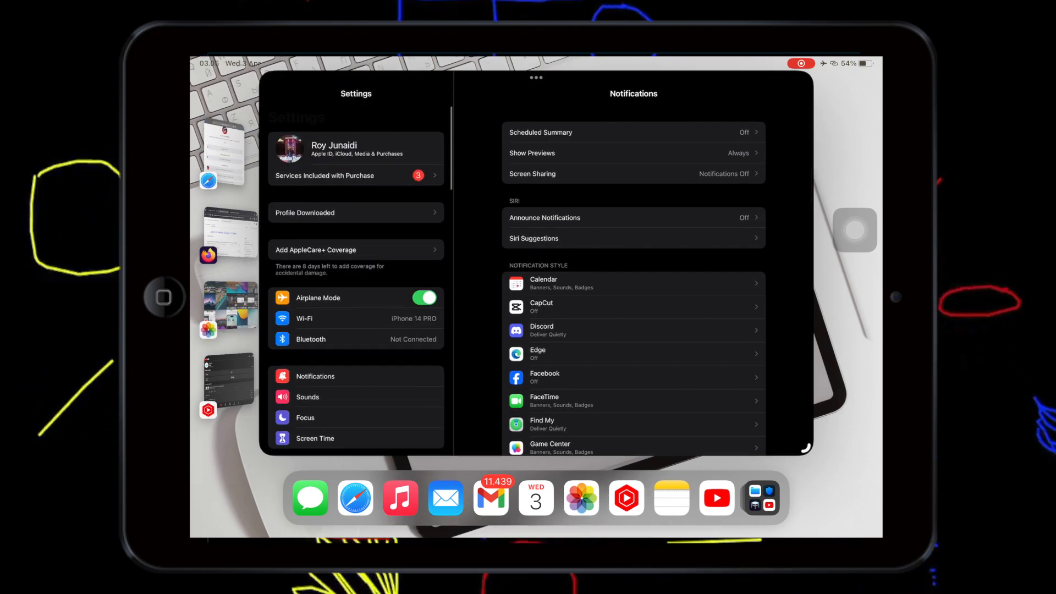
pyautogui.scroll(-3)
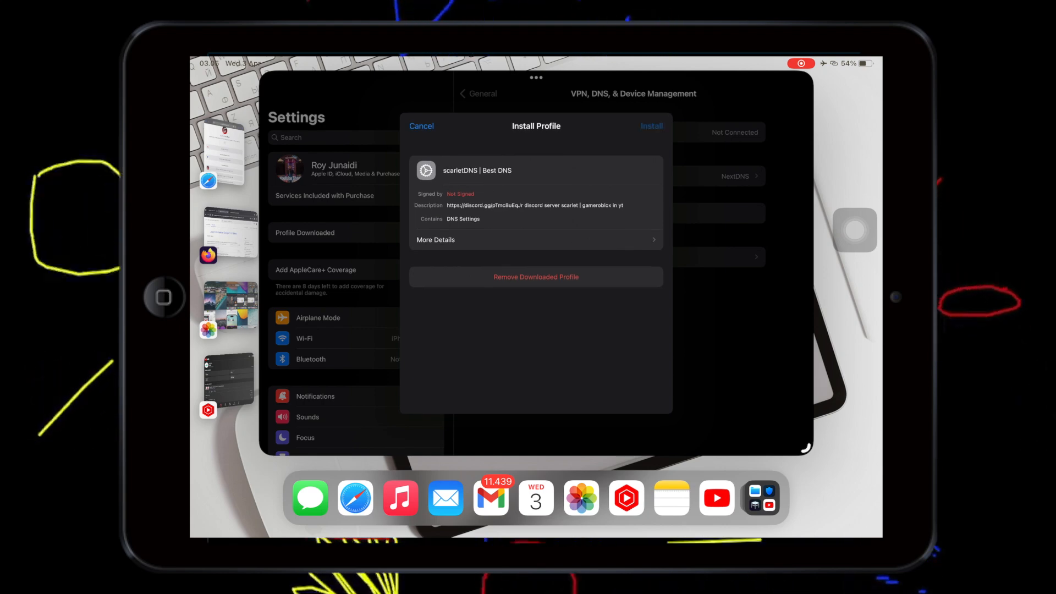
pyautogui.click(650, 126)
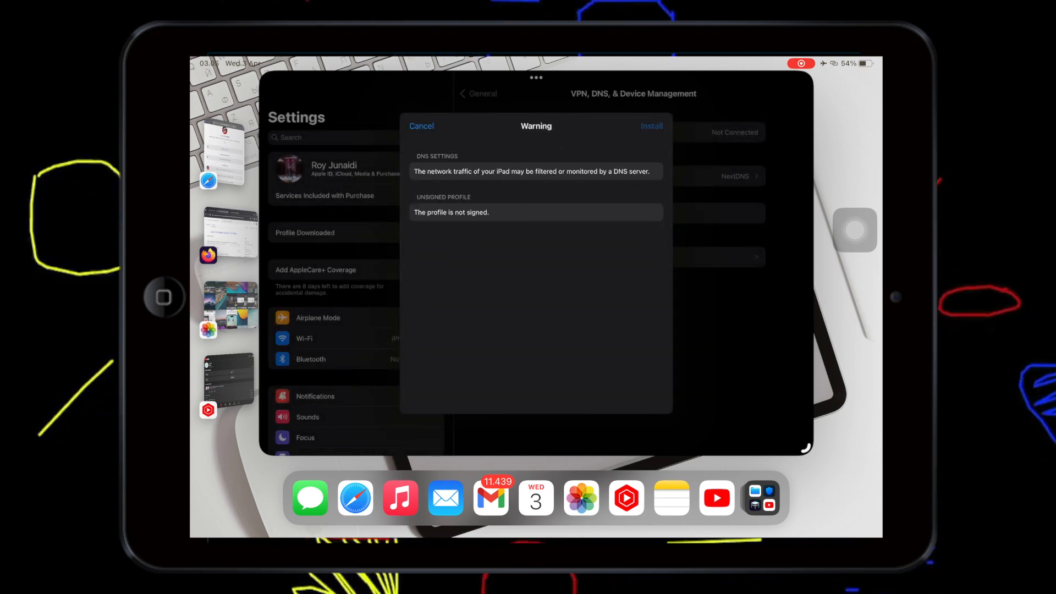
pyautogui.click(650, 125)
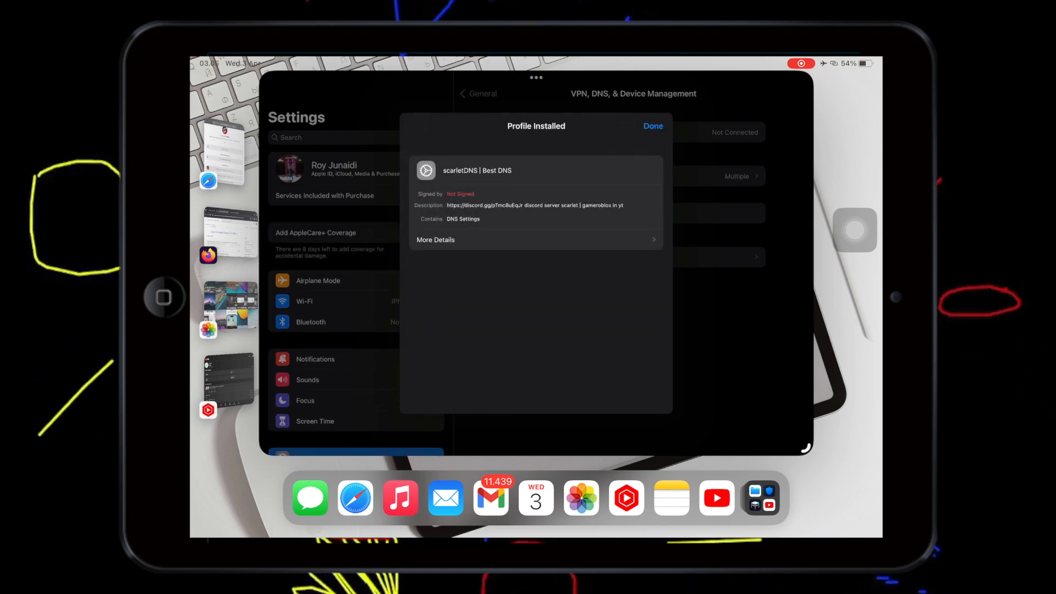
pyautogui.click(652, 125)
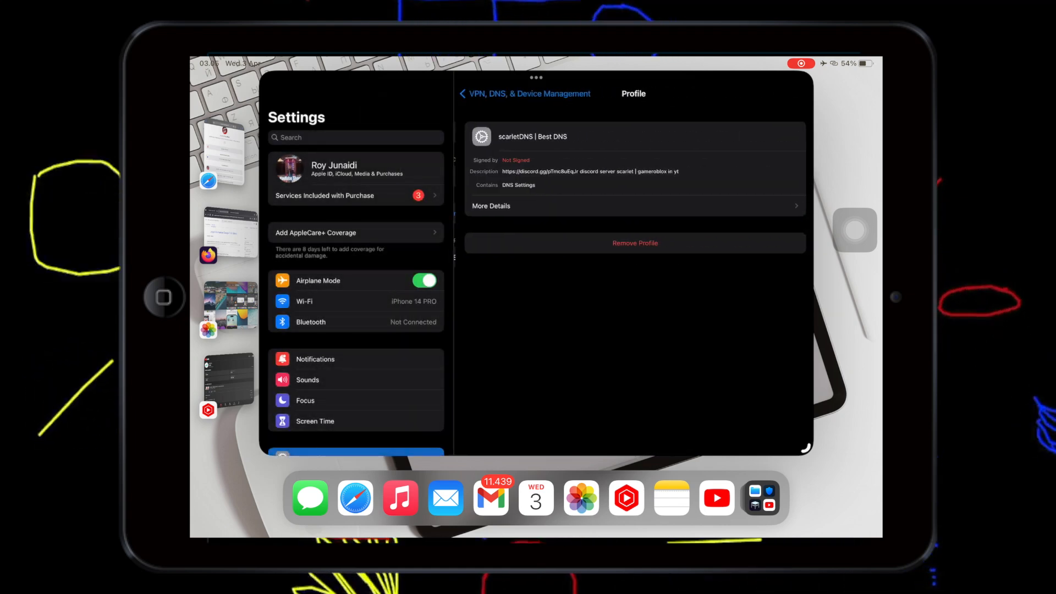
pyautogui.click(535, 77)
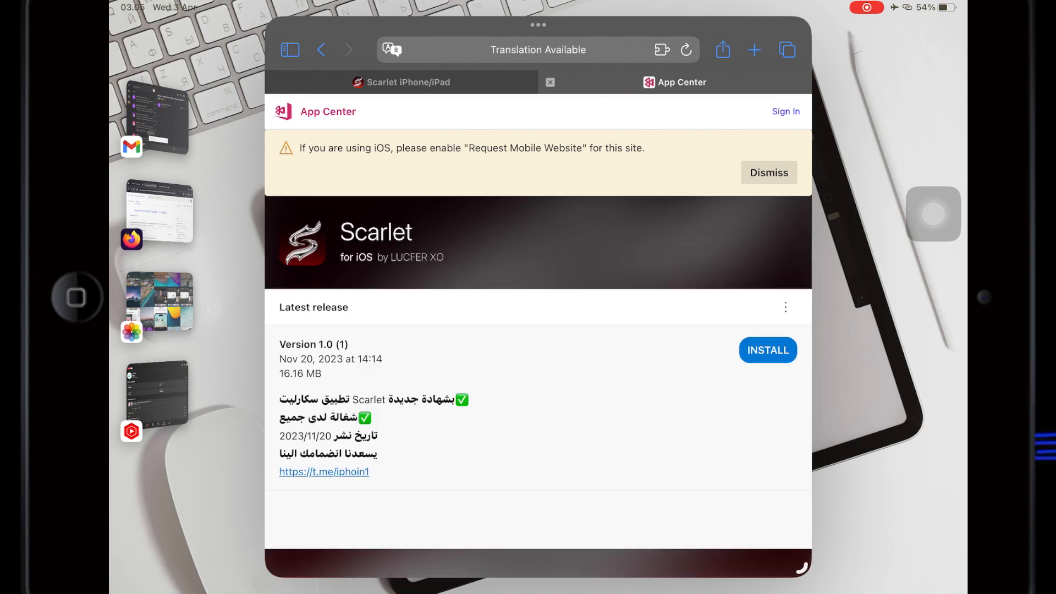
# Step: Install the Scarlet release from its App Center page
pyautogui.click(767, 349)
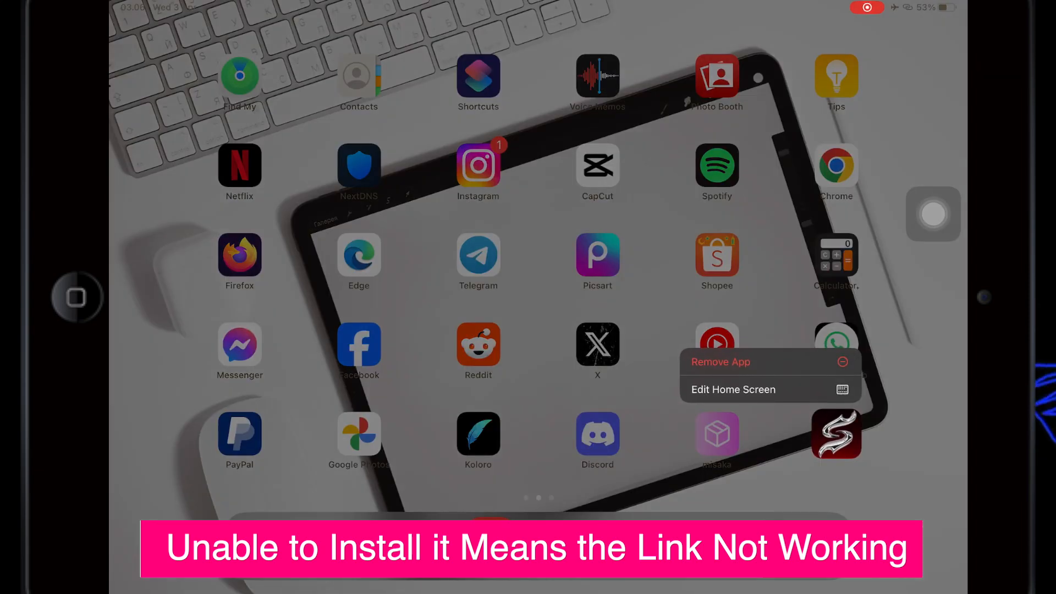
# Step: Remove the failed Scarlet app and install the Henan Provincial signed Scarlet release instead
pyautogui.click(719, 362)
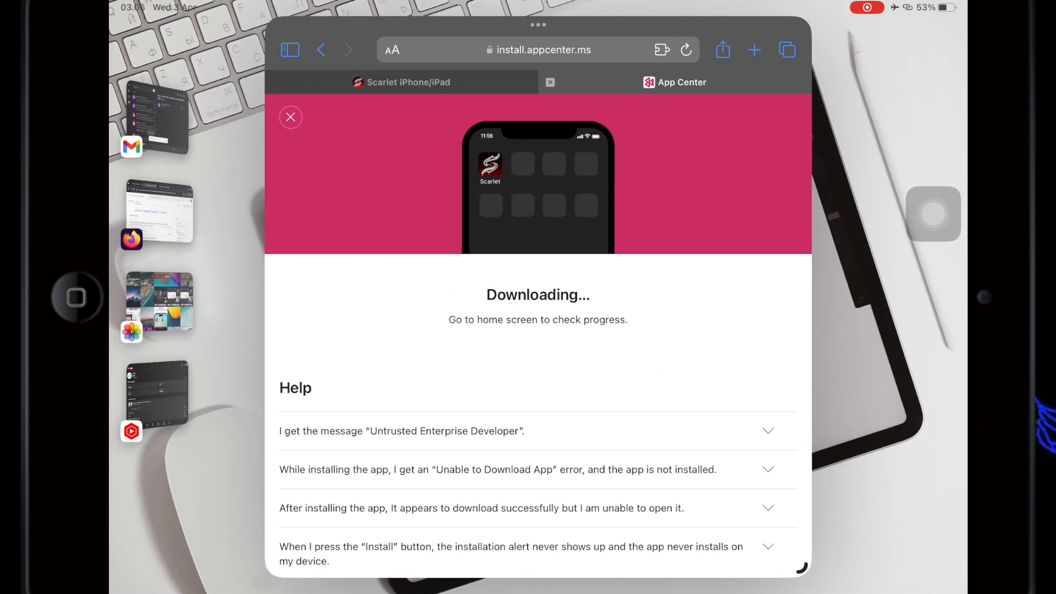
pyautogui.click(291, 117)
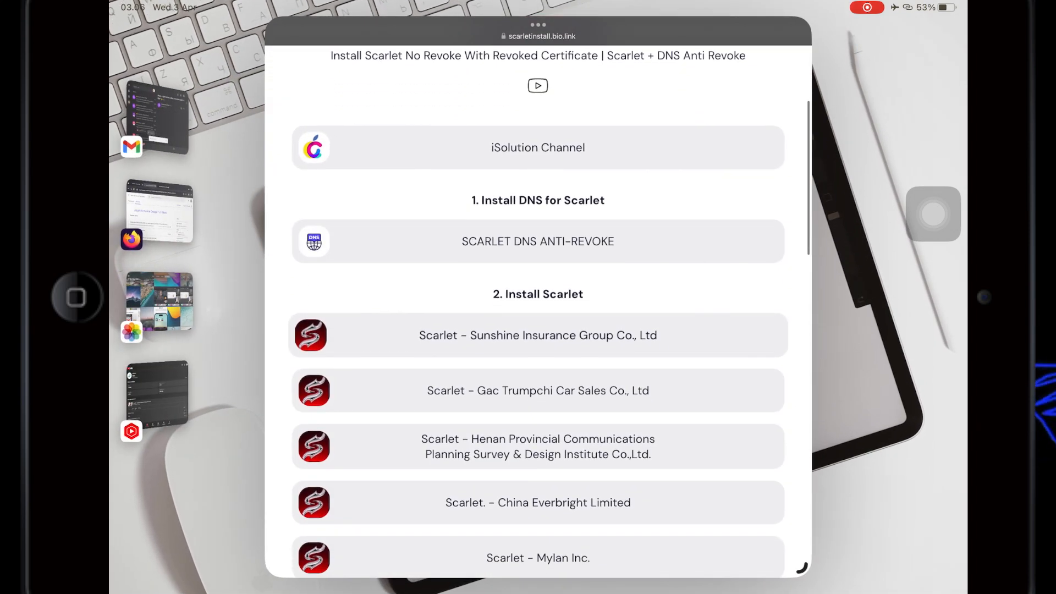
pyautogui.click(538, 334)
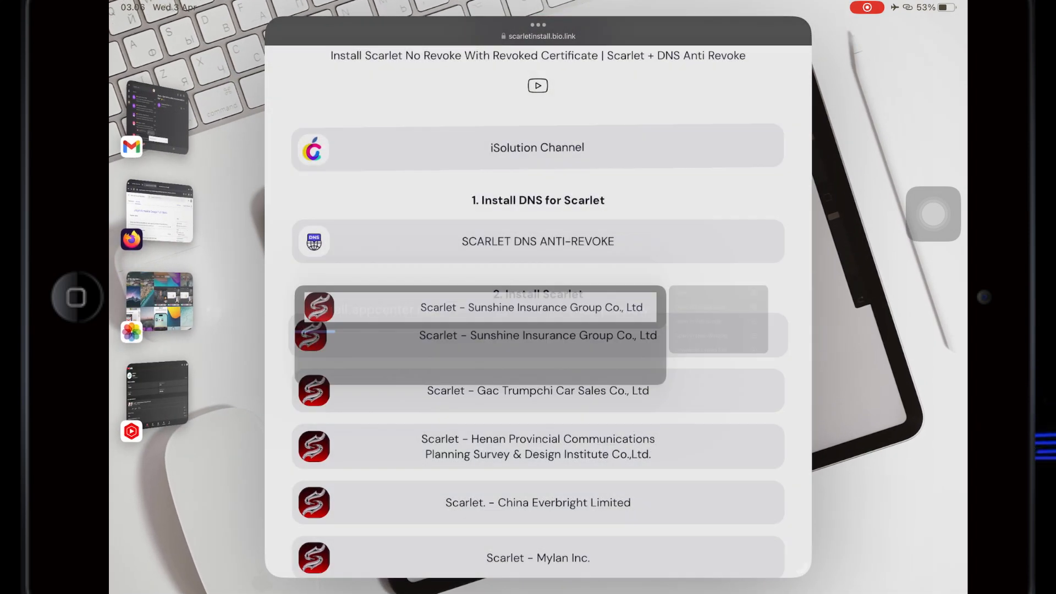
pyautogui.scroll(-3)
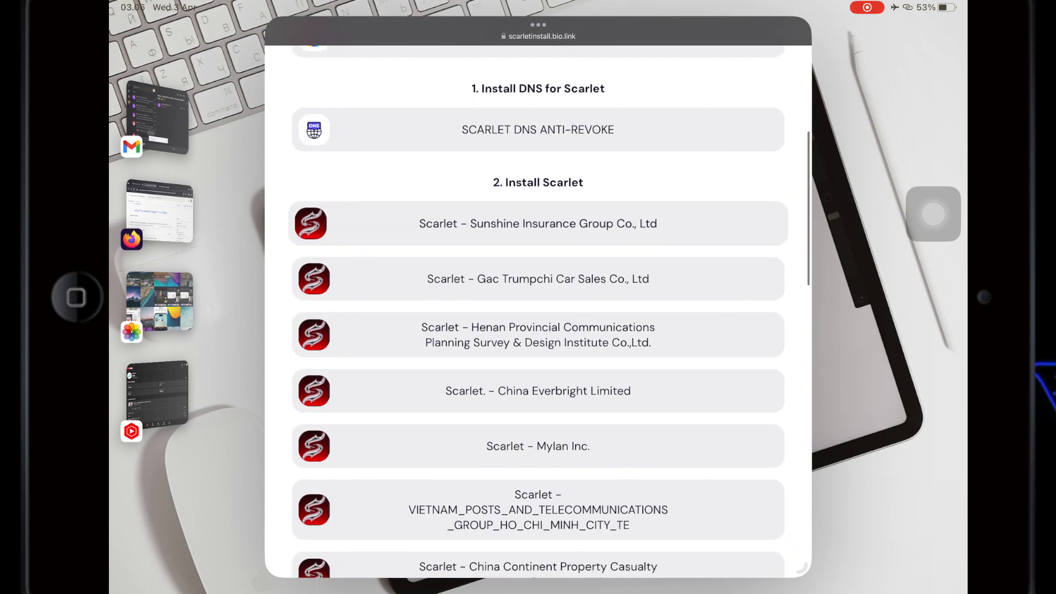
pyautogui.scroll(3)
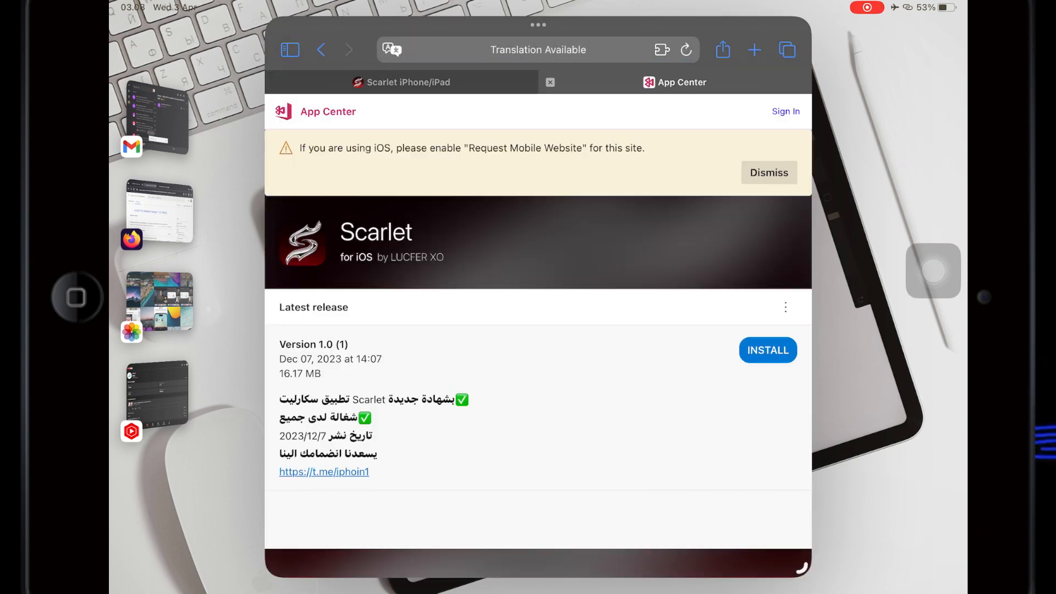
pyautogui.click(767, 349)
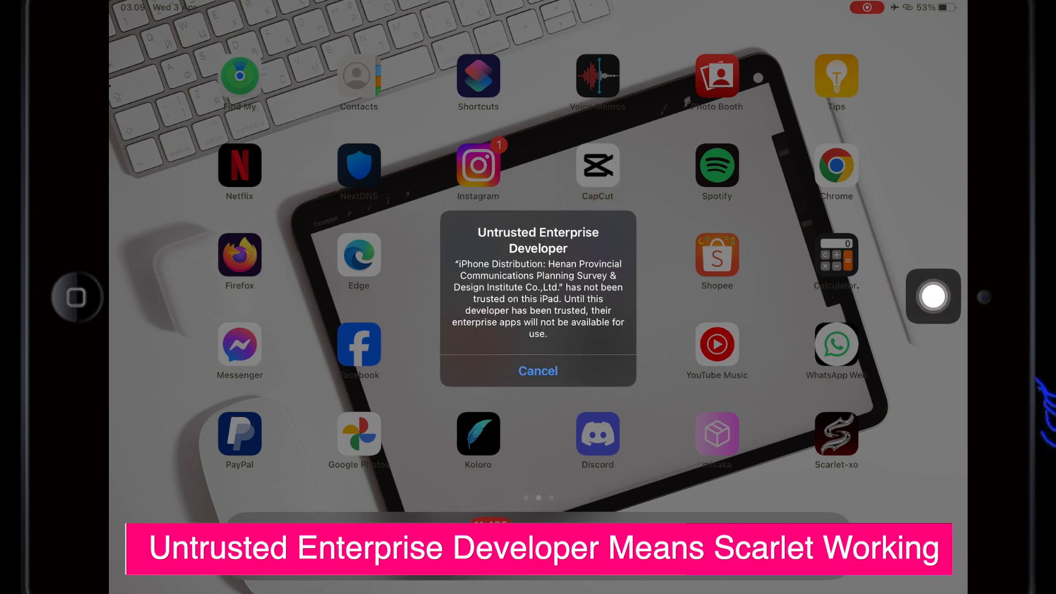
# Step: Dismiss the untrusted developer warning and view the Henan Provincial enterprise app under Device Management
pyautogui.click(538, 370)
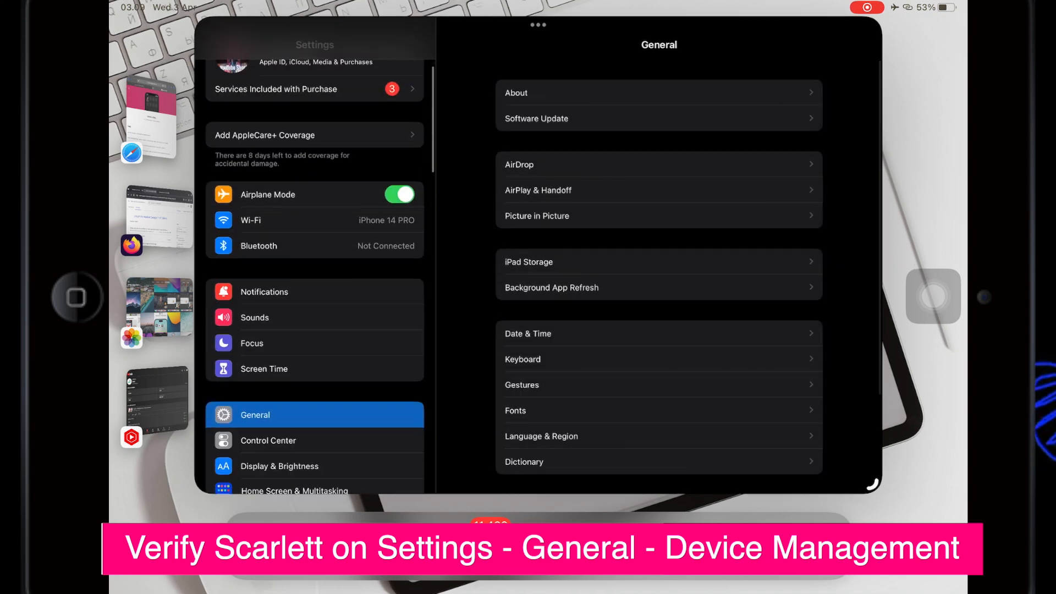
pyautogui.scroll(-3)
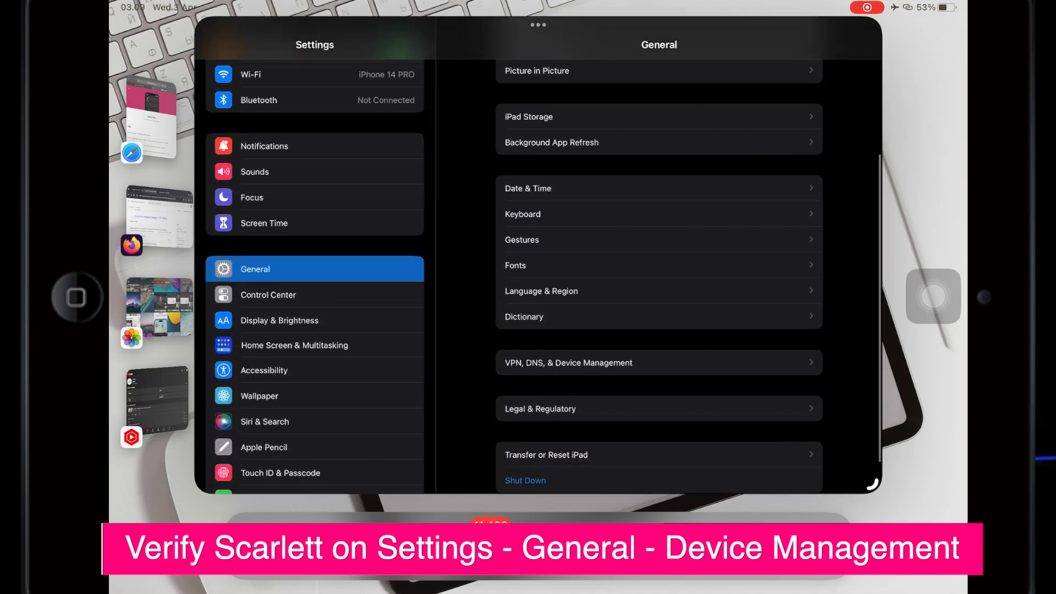
pyautogui.click(568, 362)
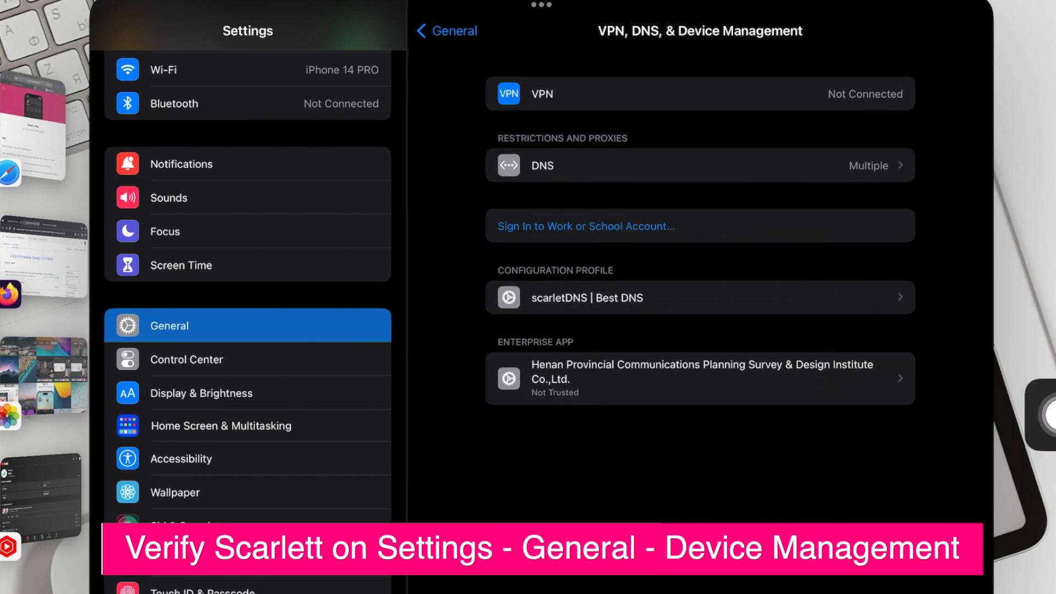
pyautogui.click(699, 377)
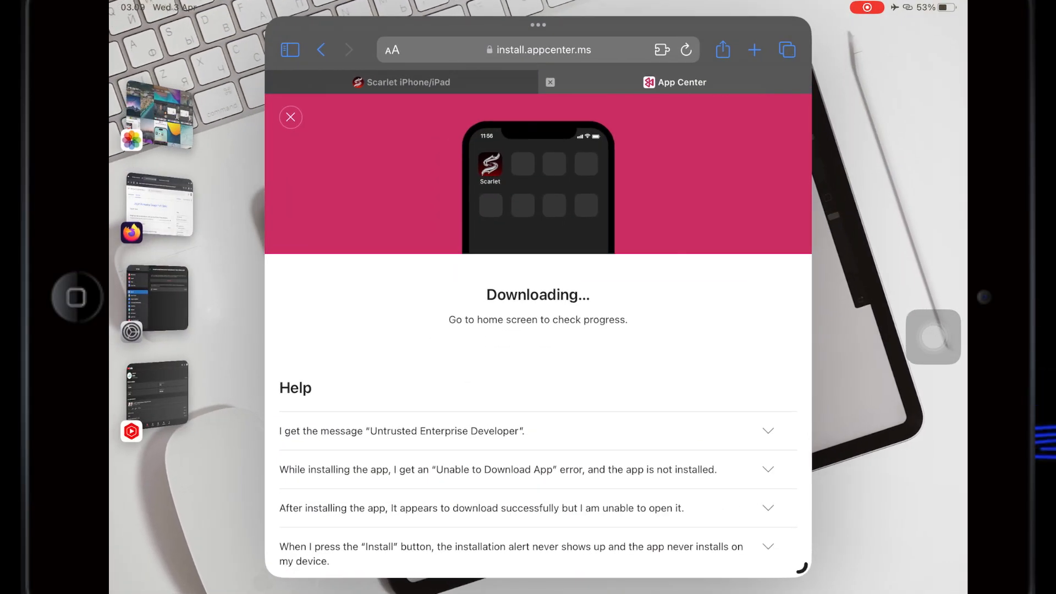
# Step: Download the Henan Provincial certificate zip from the certificate list and check it in Downloads
pyautogui.click(321, 49)
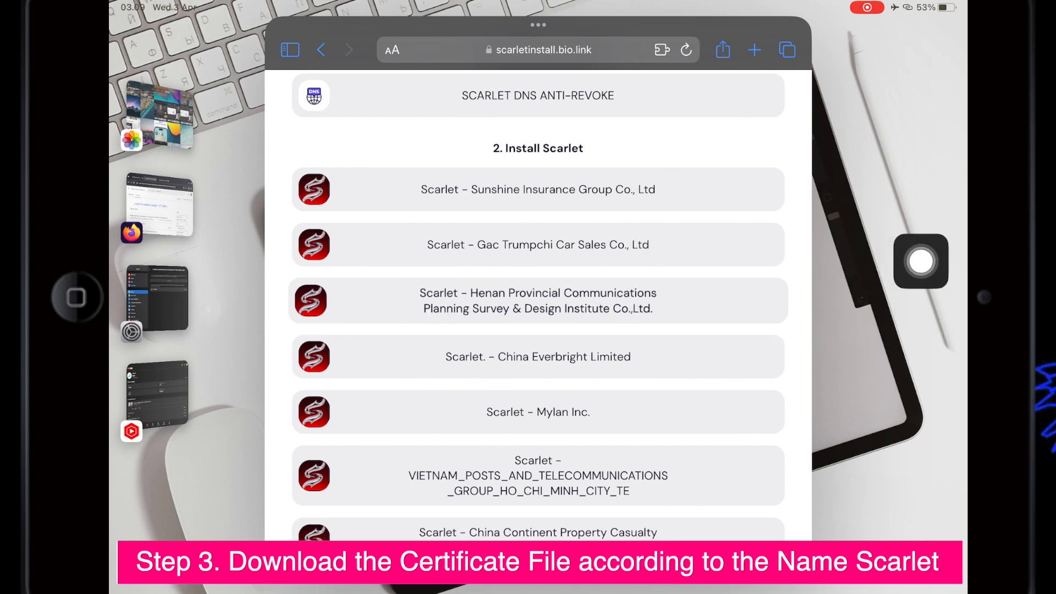
pyautogui.scroll(-3)
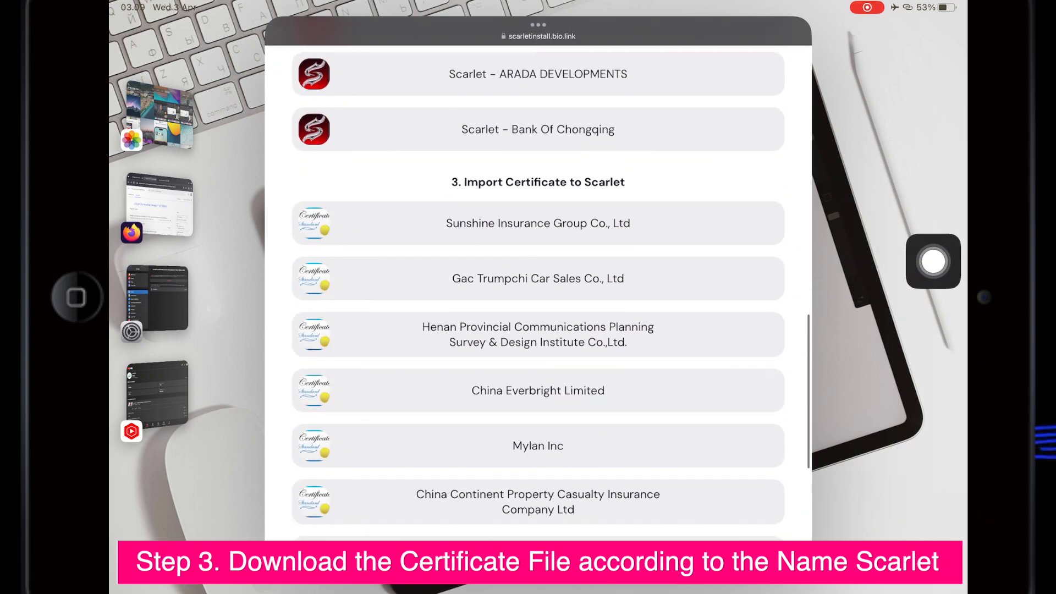
pyautogui.doubleClick(482, 181)
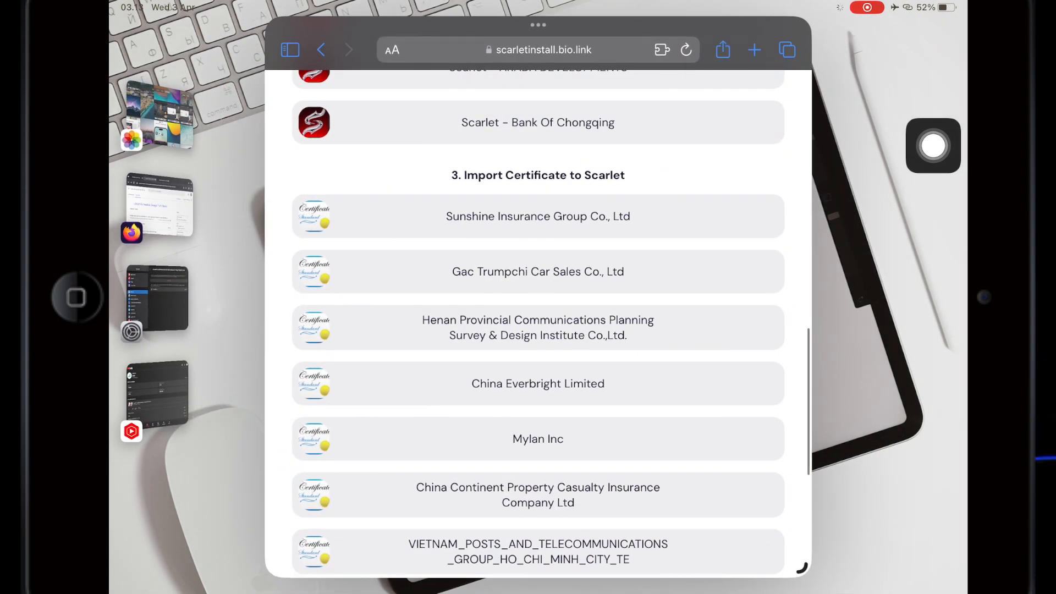
pyautogui.click(538, 328)
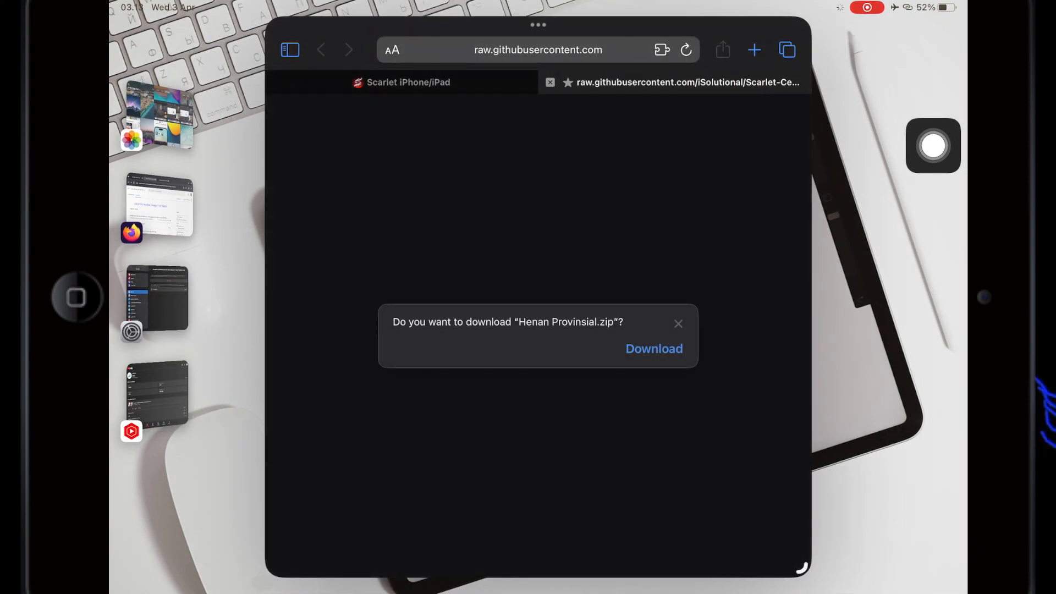
pyautogui.click(653, 348)
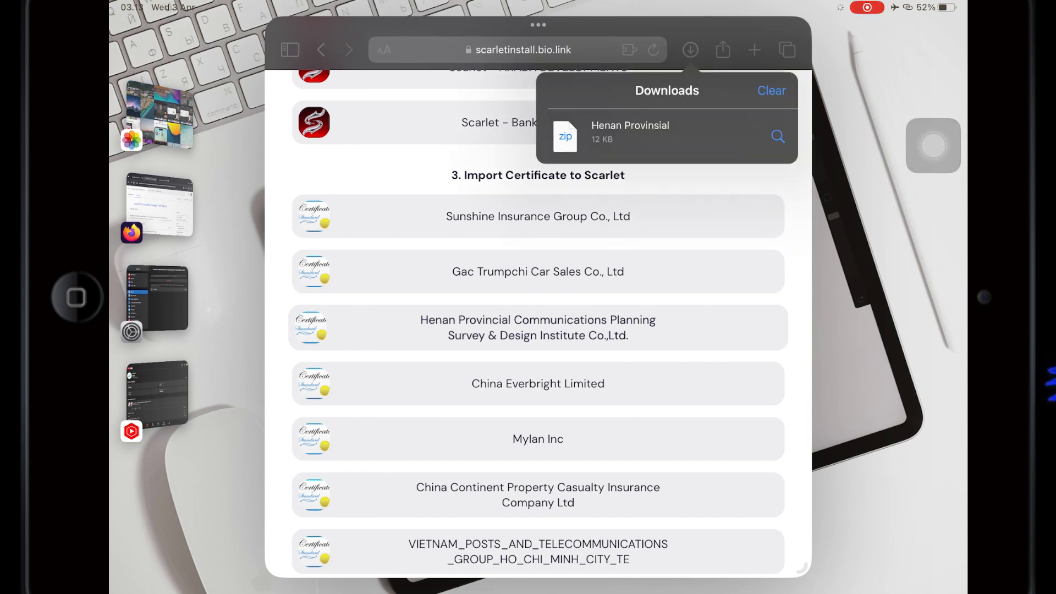
pyautogui.click(777, 137)
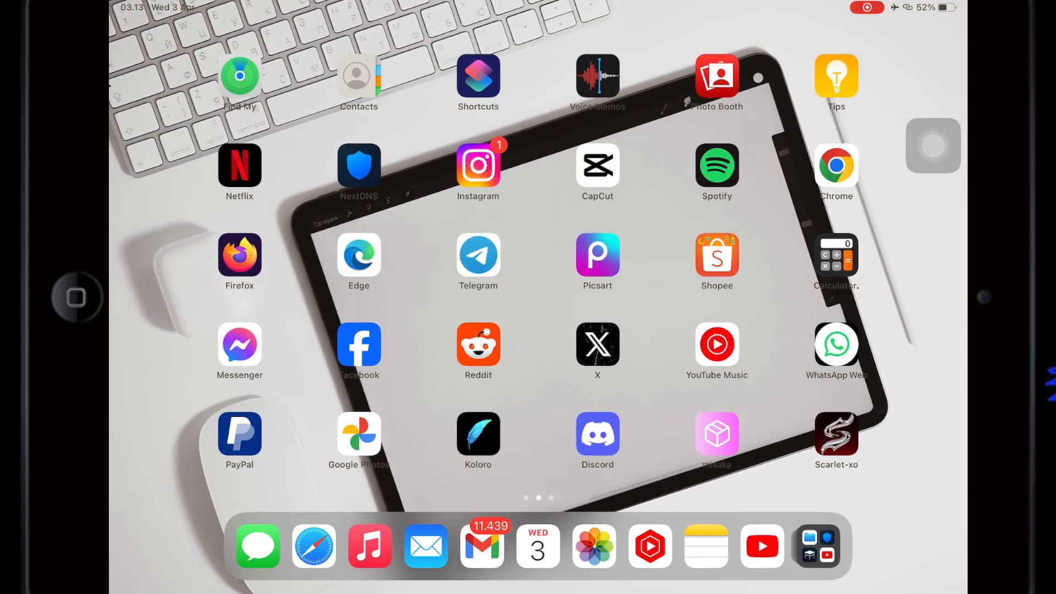
# Step: In Scarlet-xo, import the Henan Provincial .p12 certificate file via Manage Certs
pyautogui.click(836, 434)
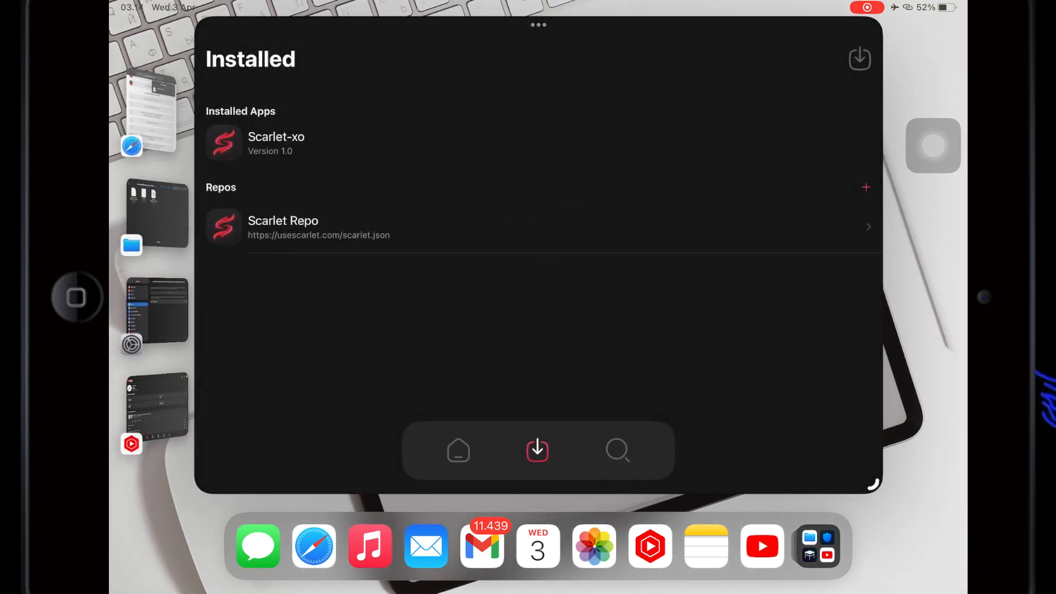
pyautogui.click(859, 59)
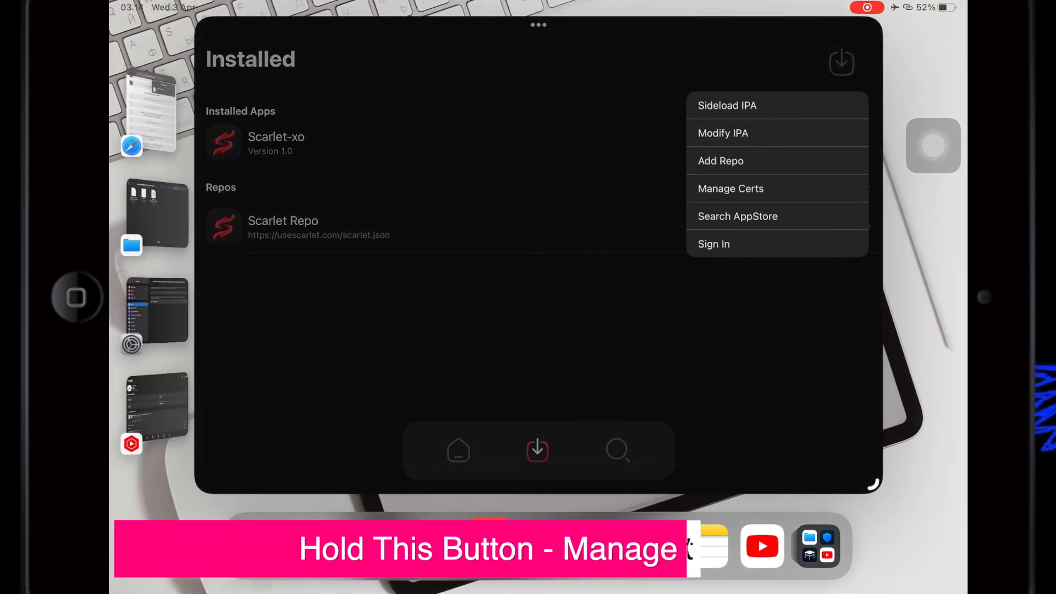
pyautogui.click(730, 188)
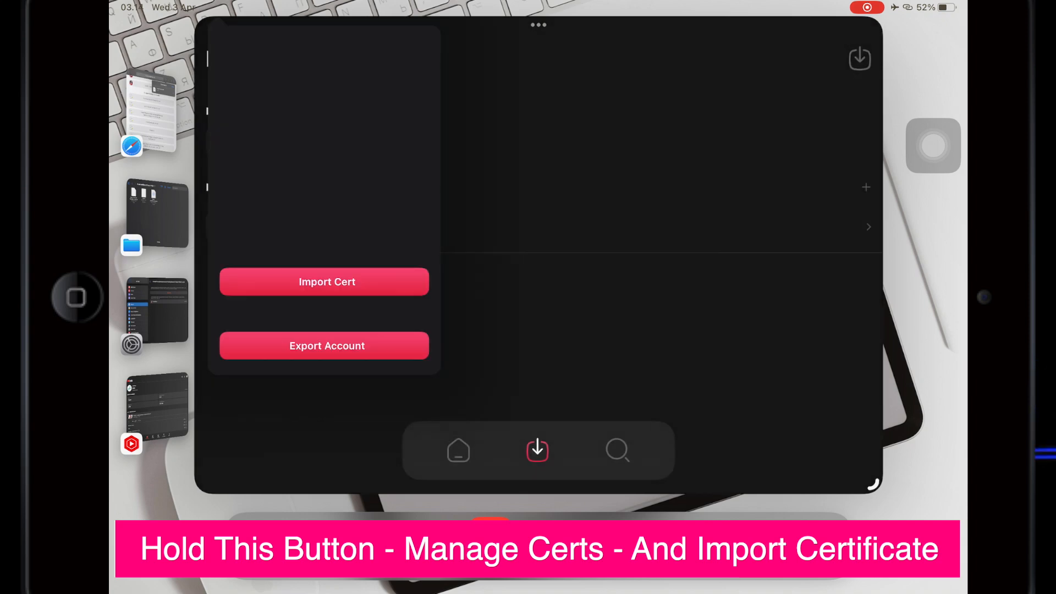
pyautogui.click(325, 282)
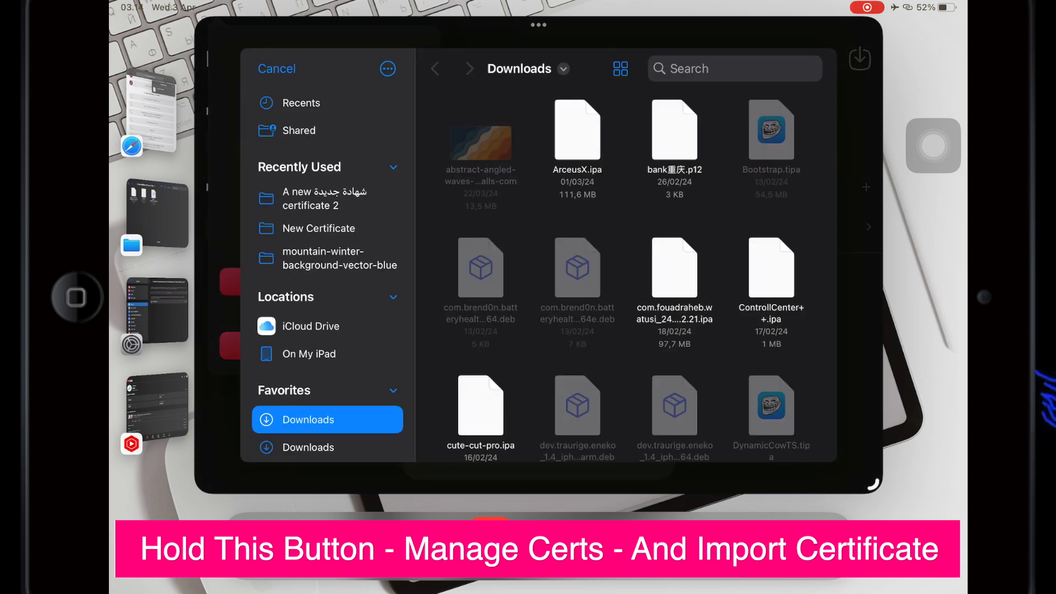
pyautogui.click(327, 198)
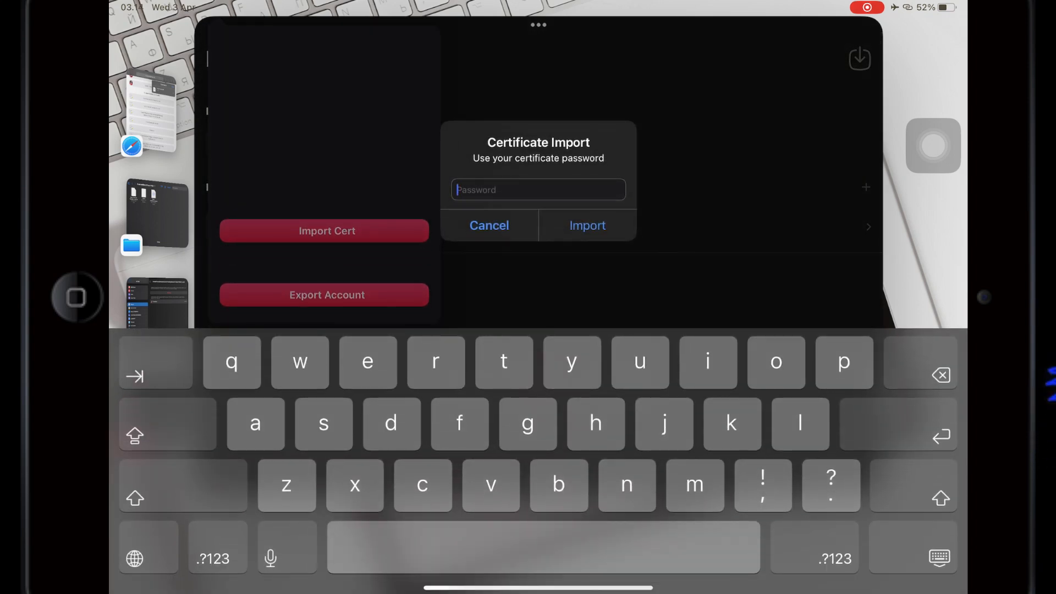
pyautogui.click(488, 224)
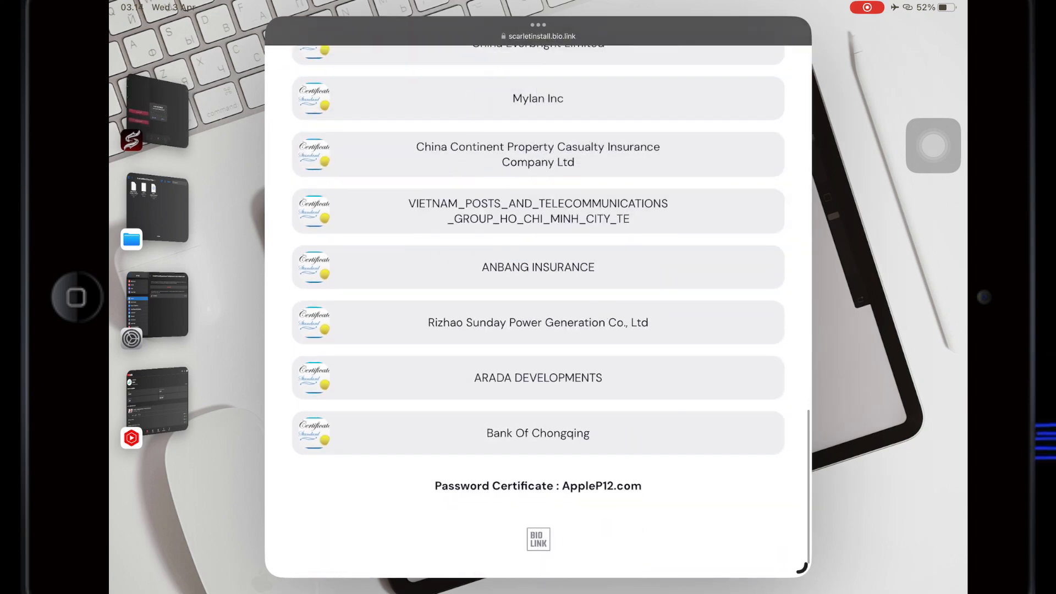
pyautogui.doubleClick(589, 485)
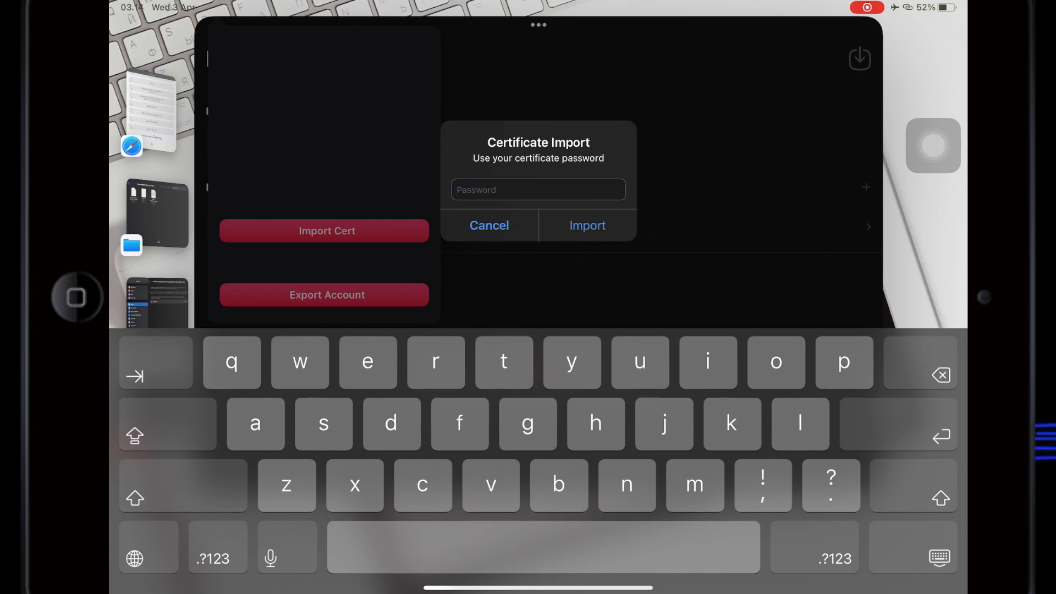
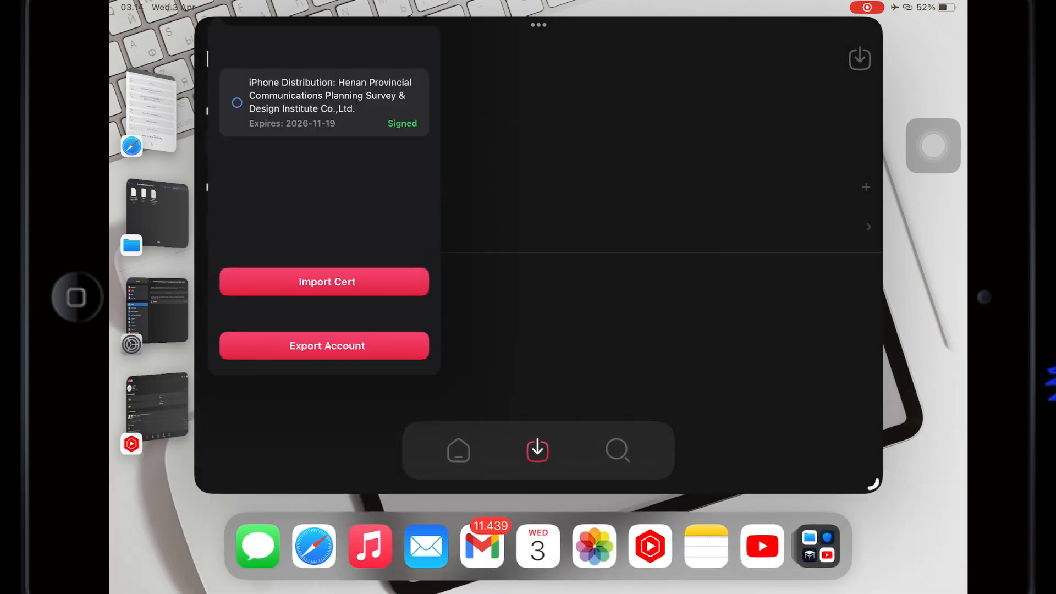
# Step: Activate the Henan certificate and sideload Filza_4.0.0.ipa from On My iPad > Downloads
pyautogui.click(237, 102)
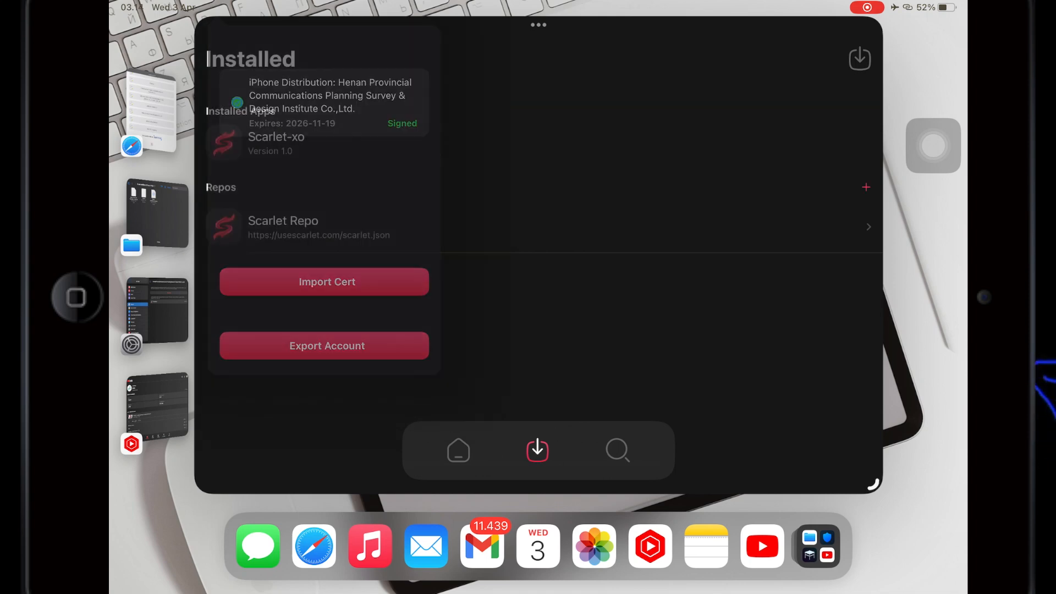
pyautogui.click(325, 282)
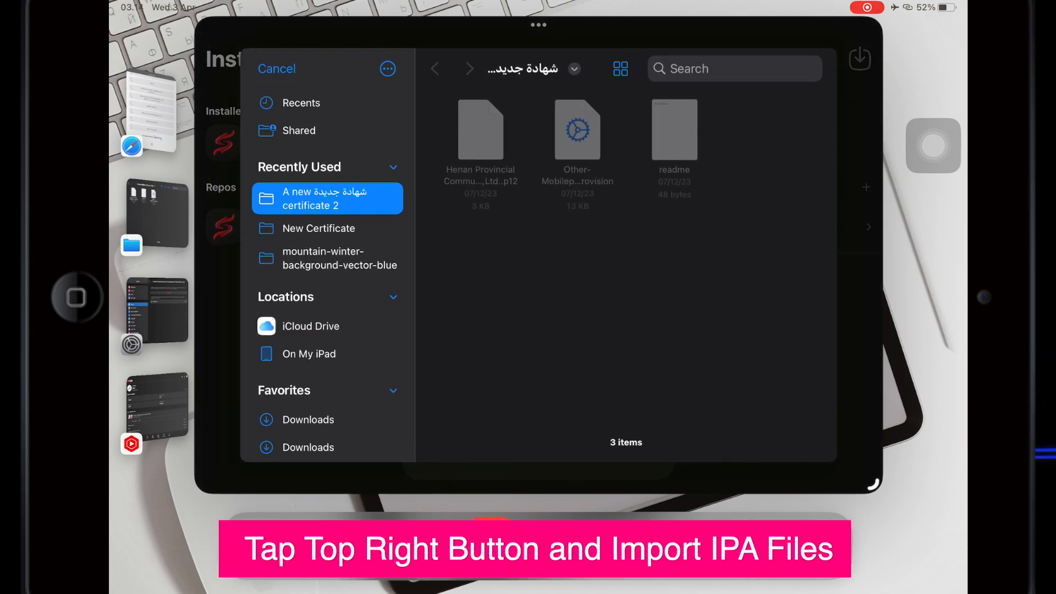
pyautogui.click(307, 353)
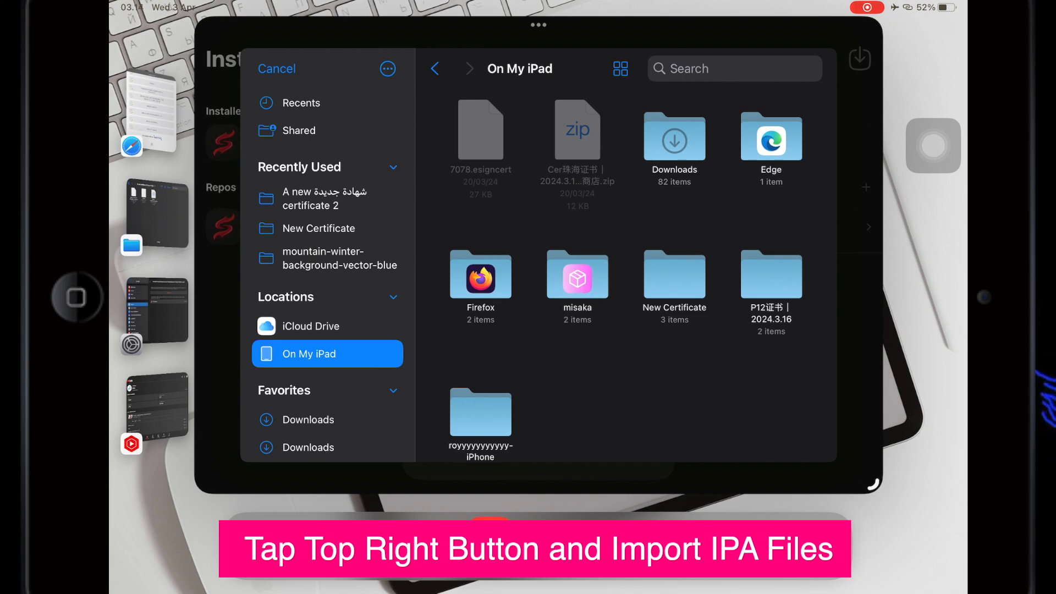
pyautogui.click(327, 419)
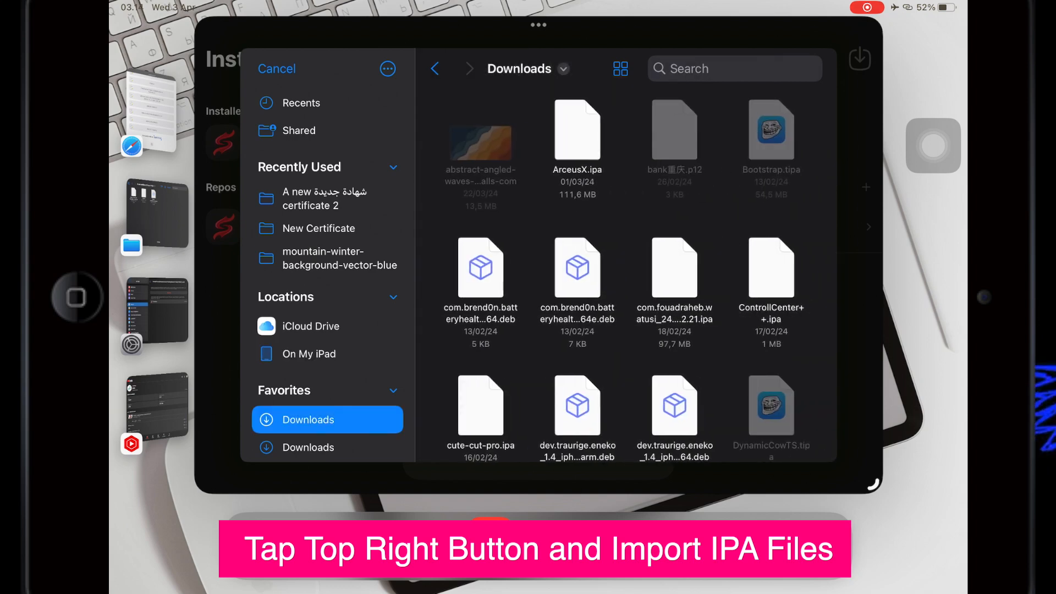
pyautogui.scroll(-3)
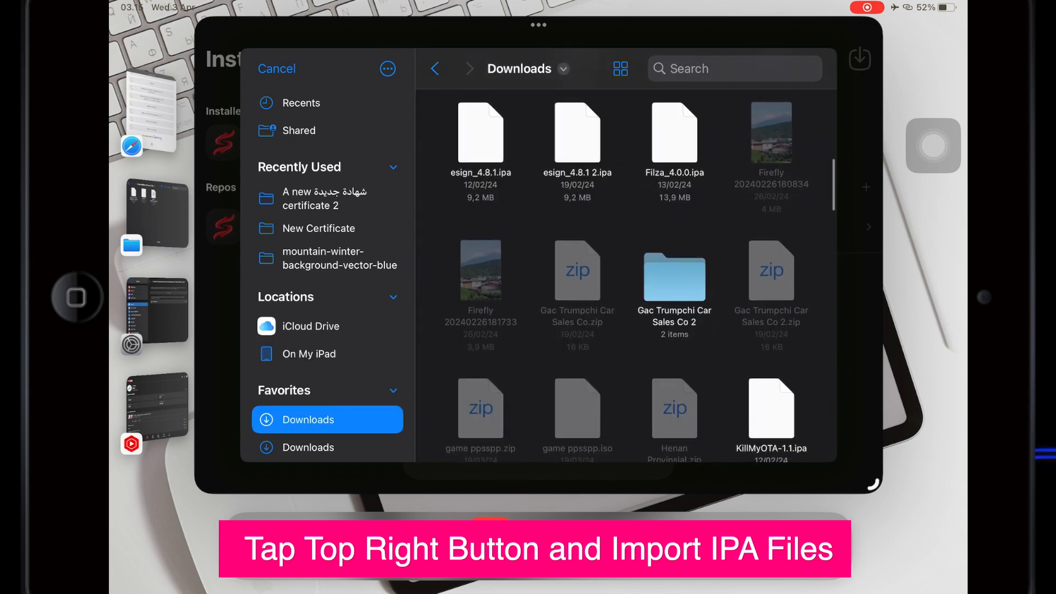
pyautogui.click(276, 68)
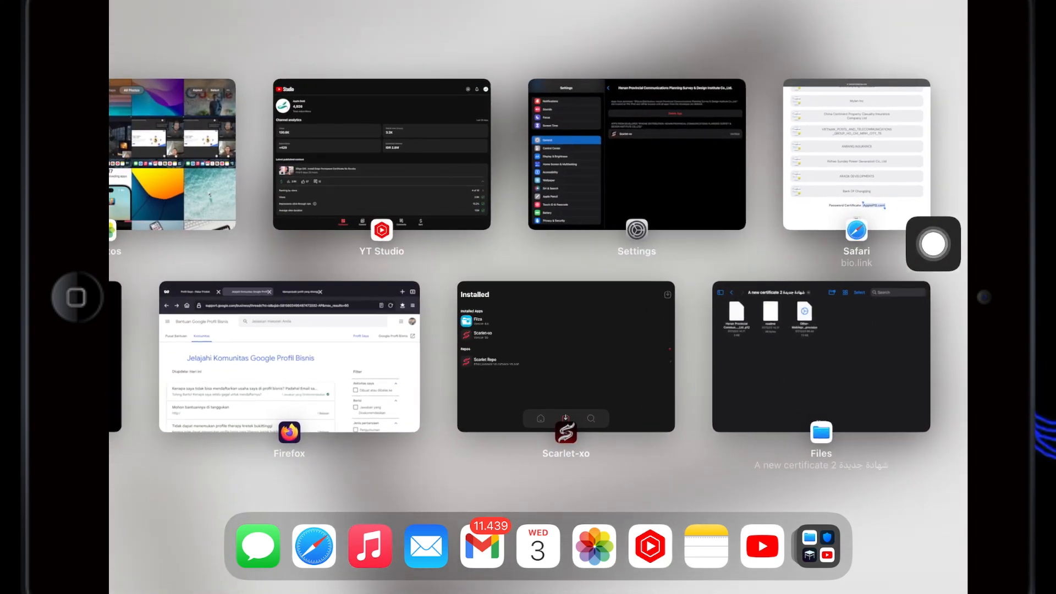
# Step: Back in Scarlet-xo, sideload the WhatsApp IPA from the Downloads folder
pyautogui.click(565, 356)
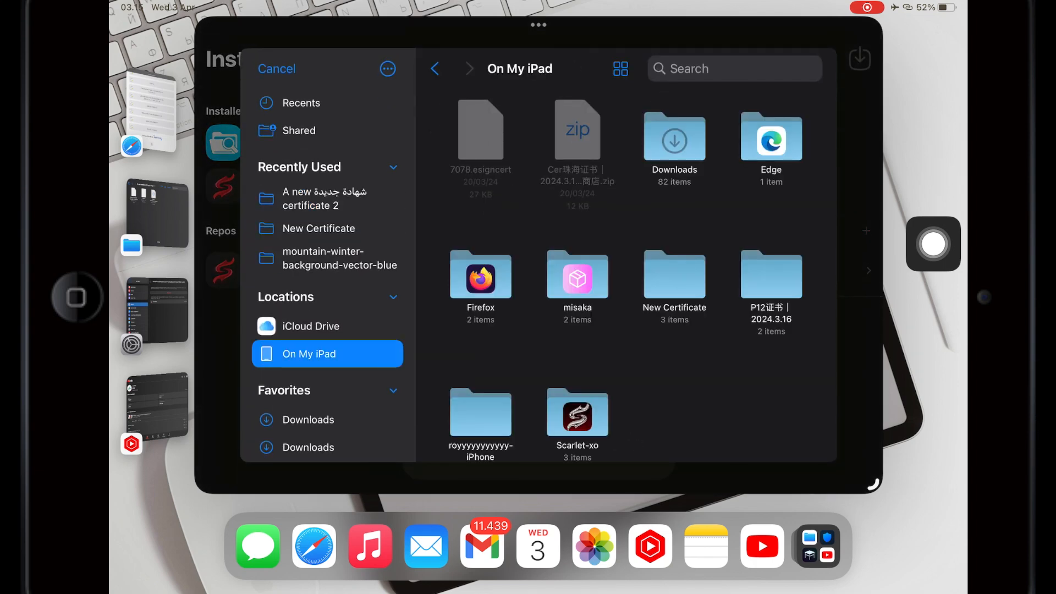
pyautogui.click(308, 419)
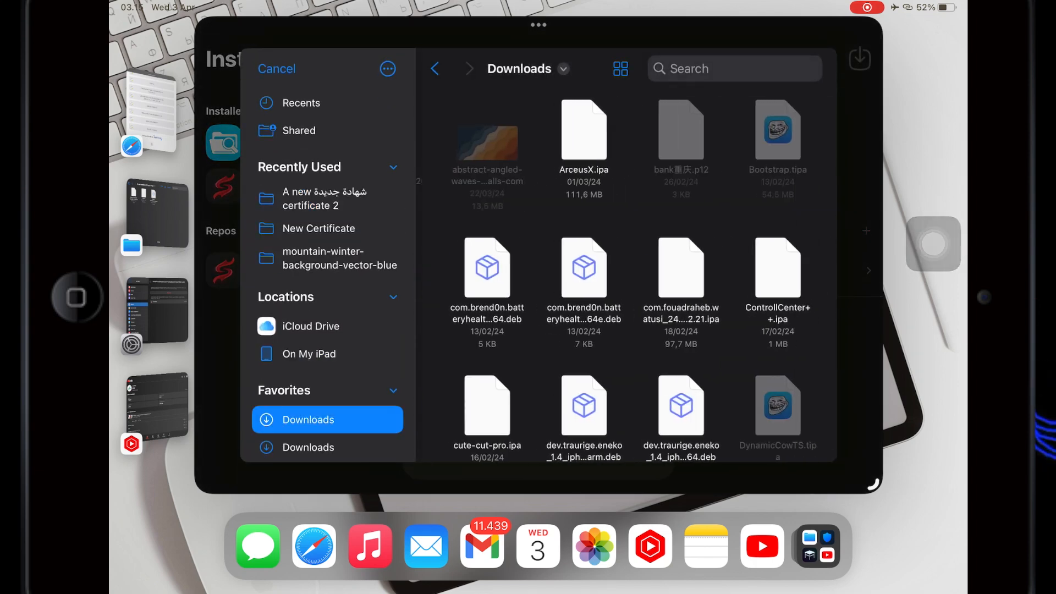
pyautogui.click(276, 68)
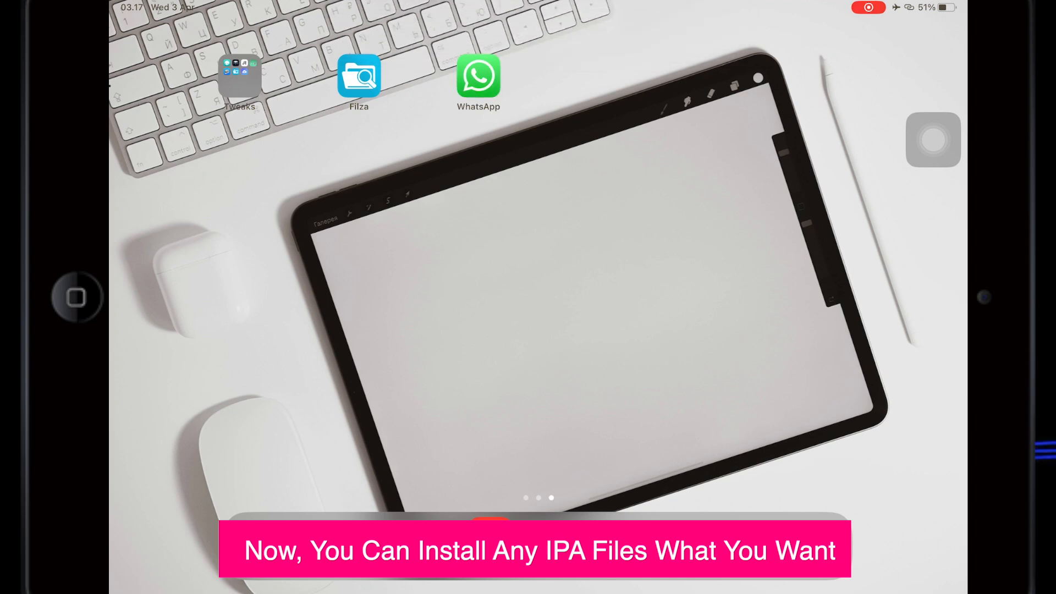
# Step: Launch the sideloaded WhatsApp, agree to its terms, and return to the home screen
pyautogui.click(479, 76)
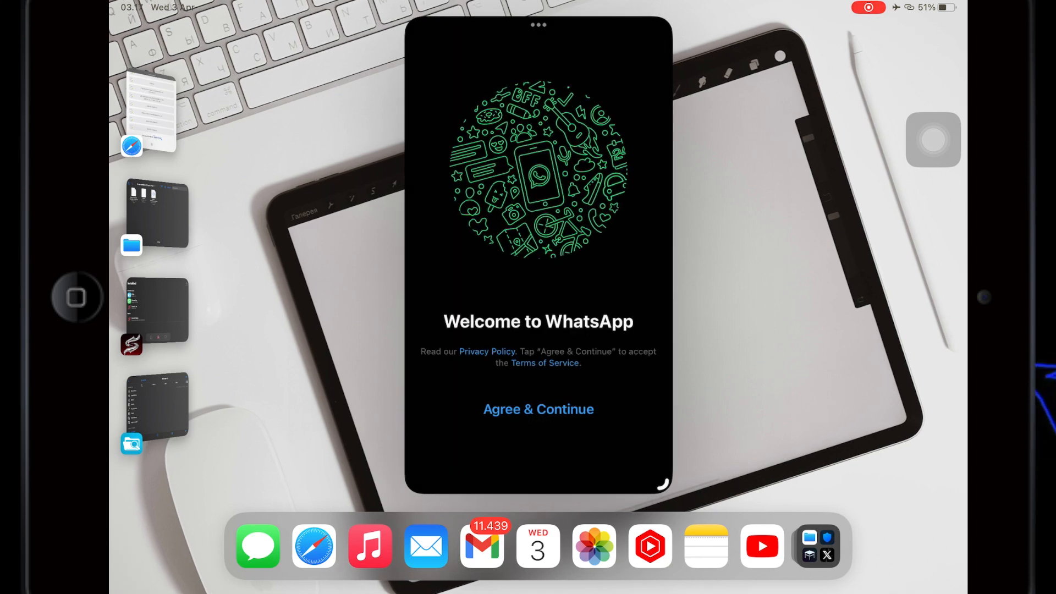
pyautogui.click(537, 409)
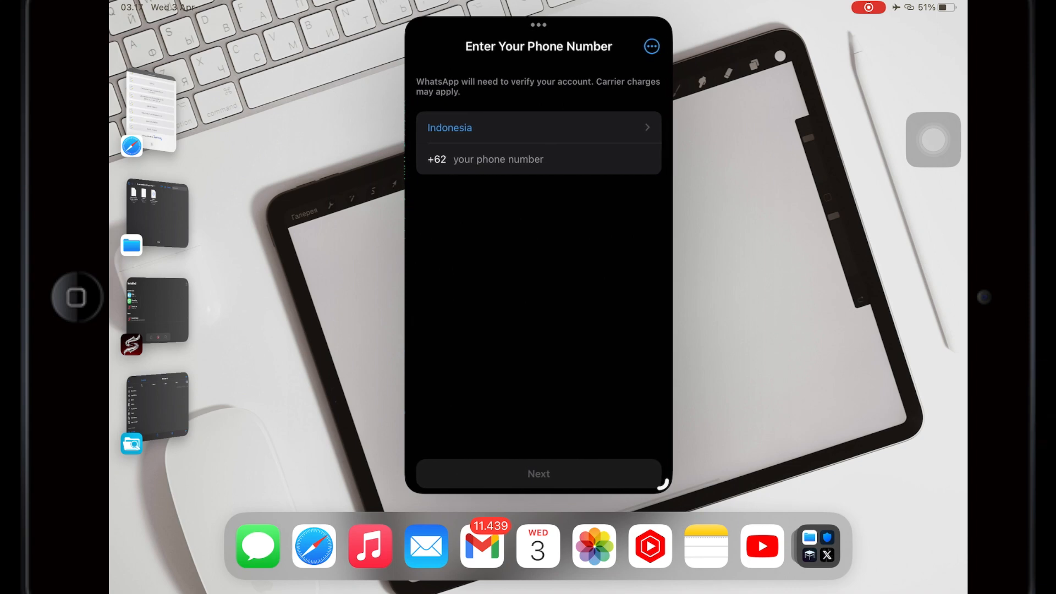
pyautogui.click(537, 472)
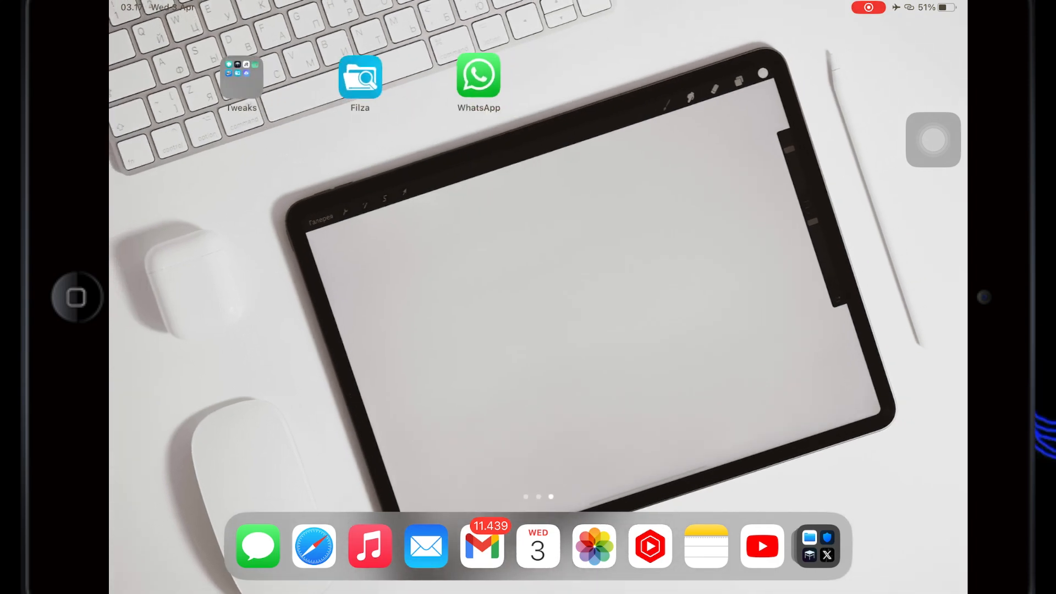
# Step: Reach Scarlet-xo's Installed list showing Filza 4.0 and WhatsApp 24.3.76 and dismiss its welcome notice
pyautogui.hscroll(-3)
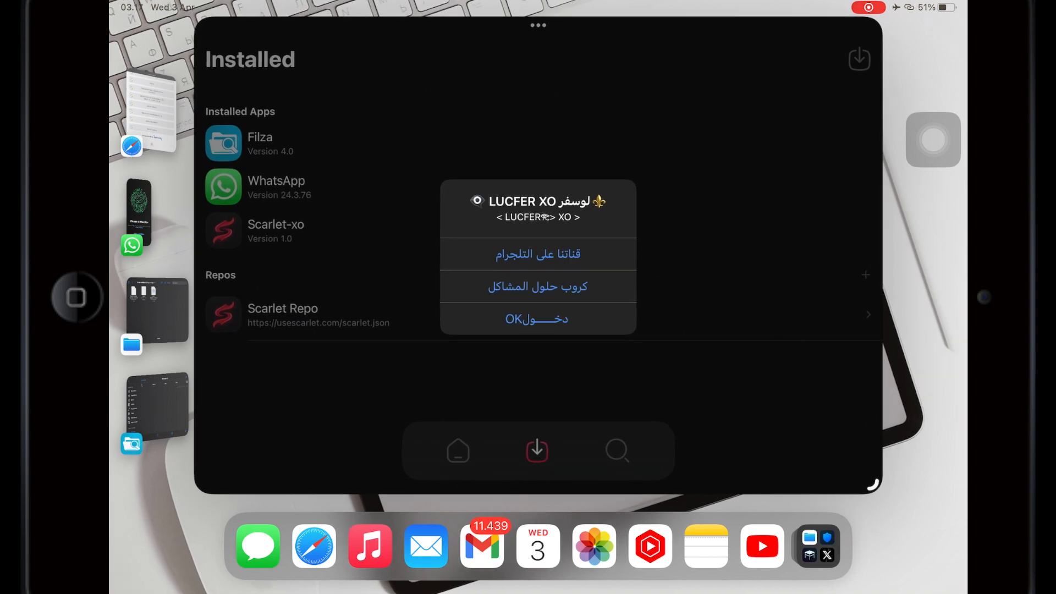
pyautogui.click(537, 319)
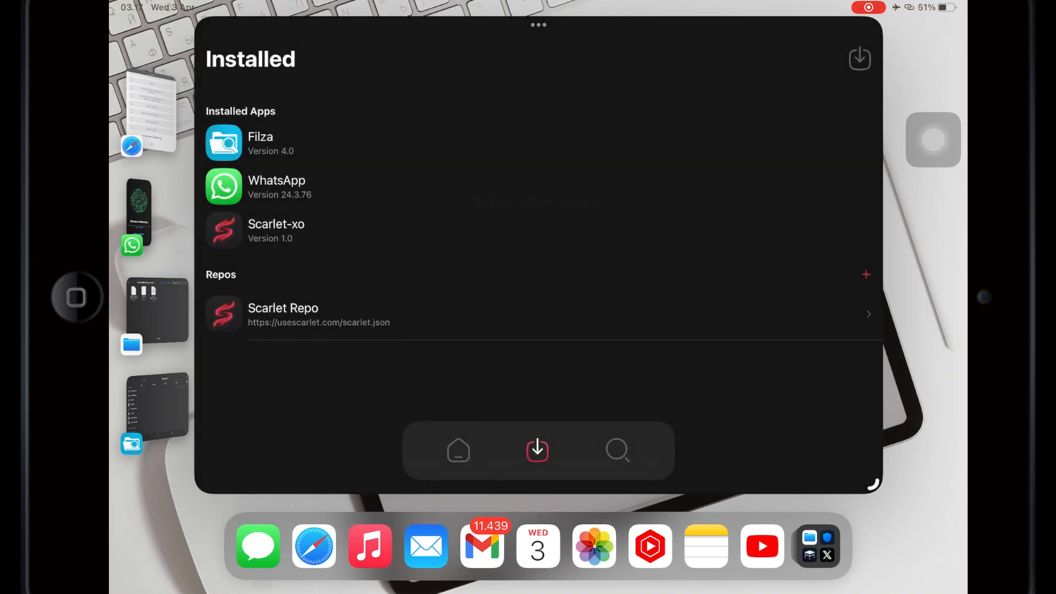